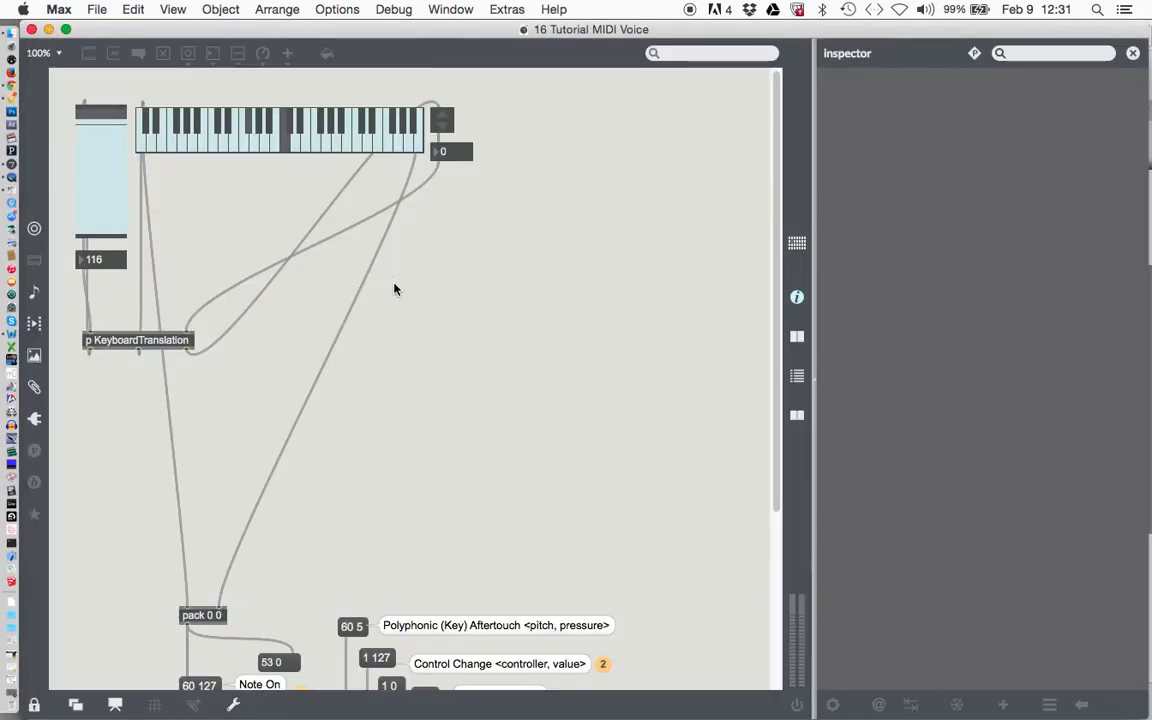
pyautogui.moveTo(468, 288)
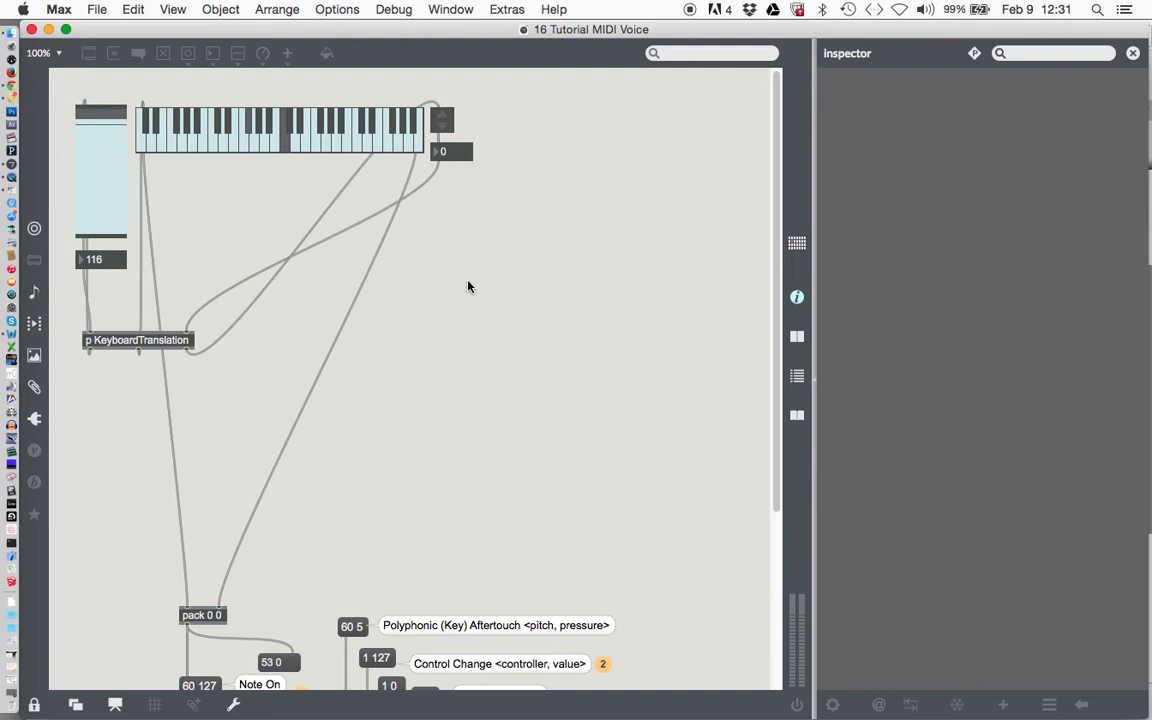
pyautogui.moveTo(108, 124)
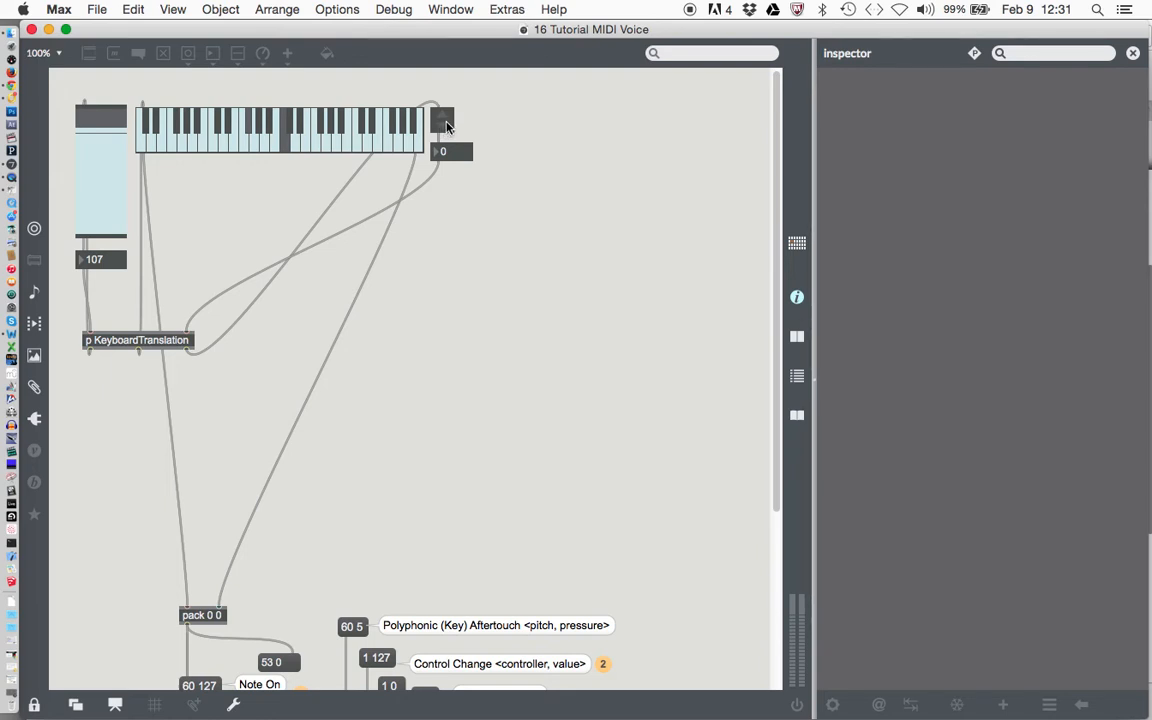
pyautogui.moveTo(458, 152)
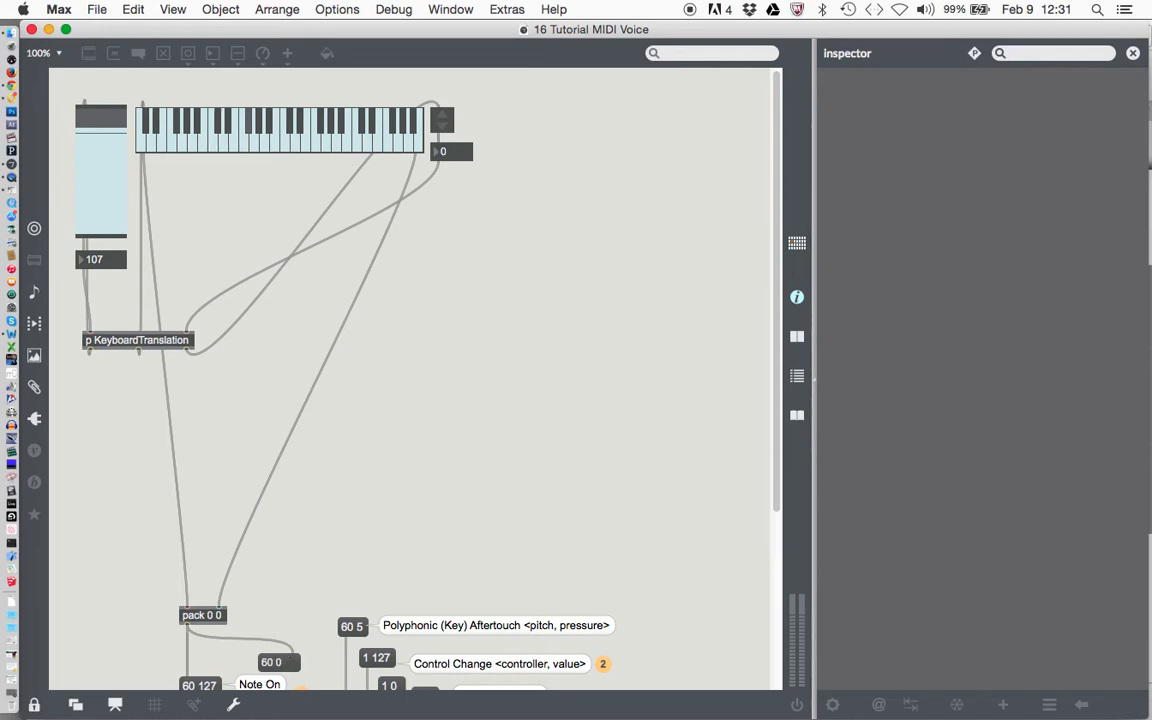
pyautogui.moveTo(418, 182)
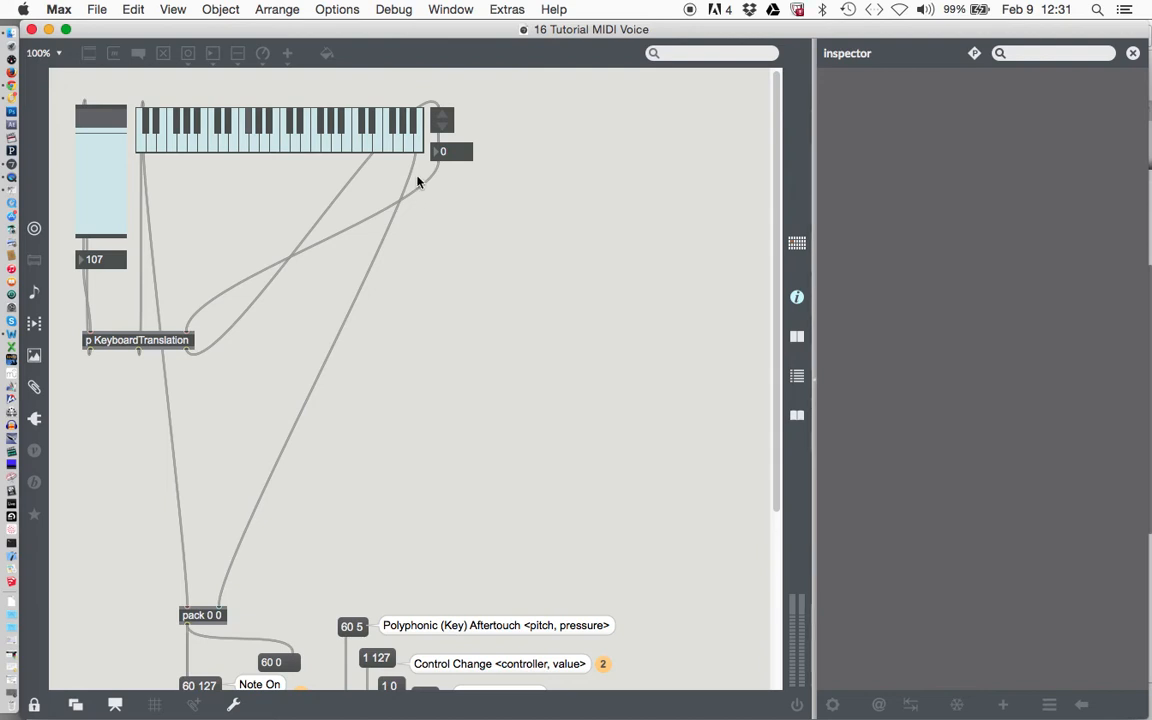
pyautogui.moveTo(264, 342)
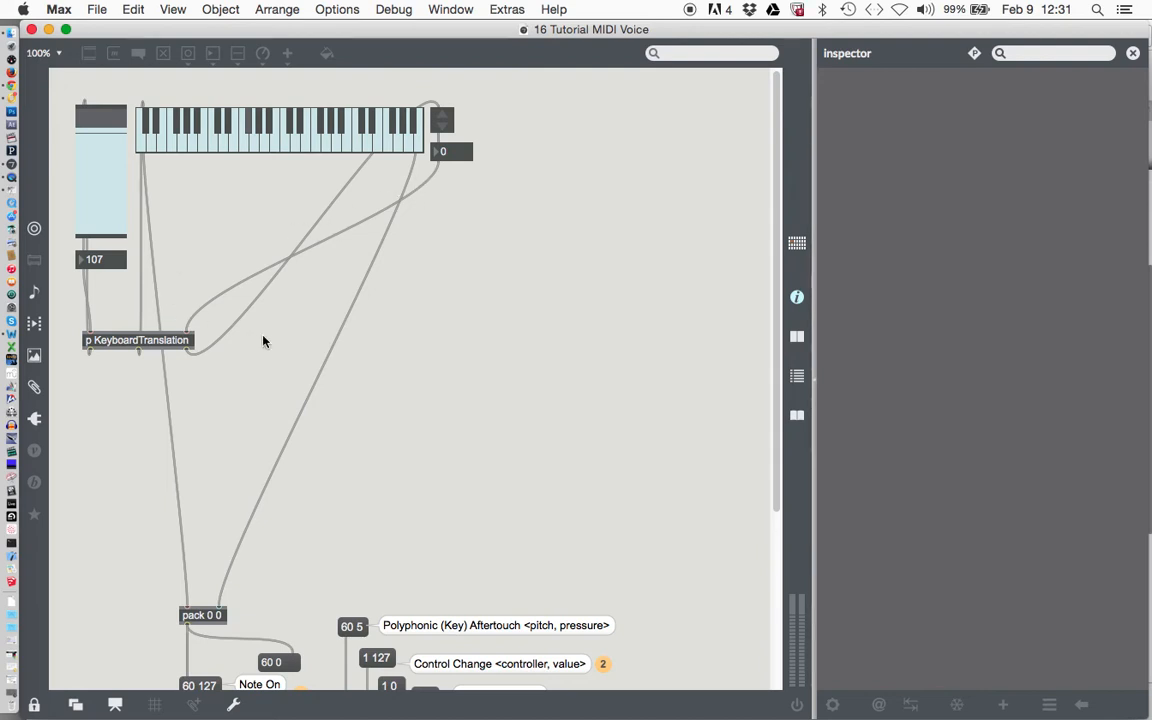
pyautogui.moveTo(88, 184)
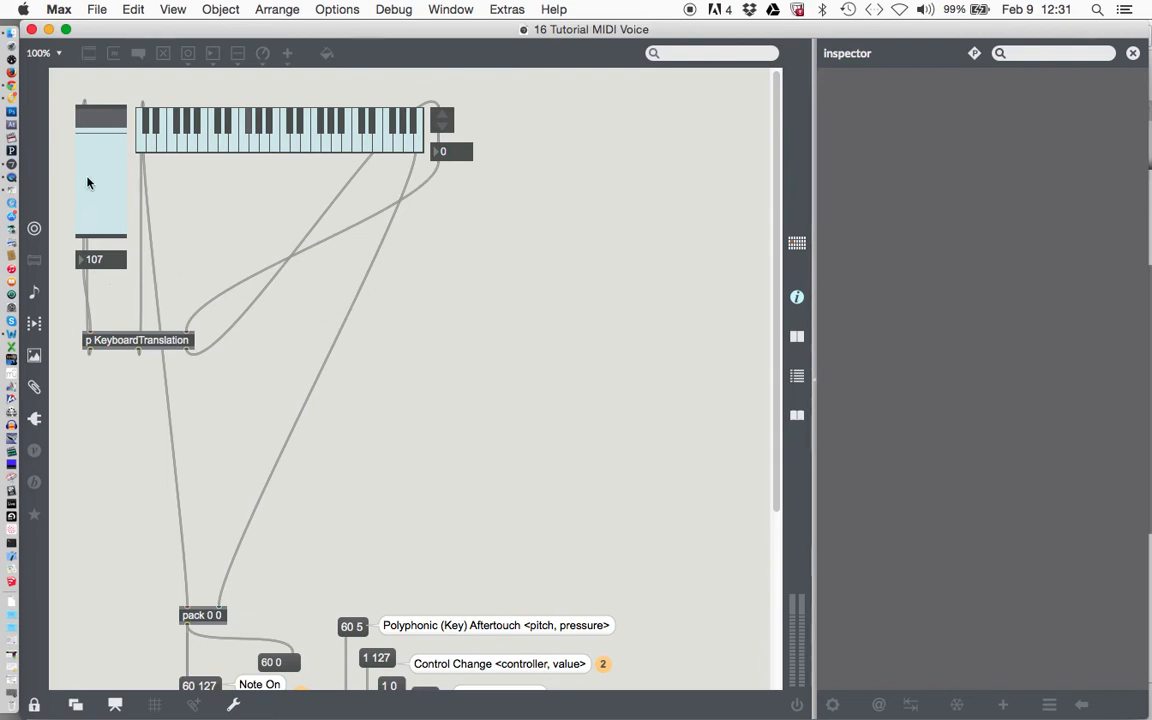
pyautogui.moveTo(500, 188)
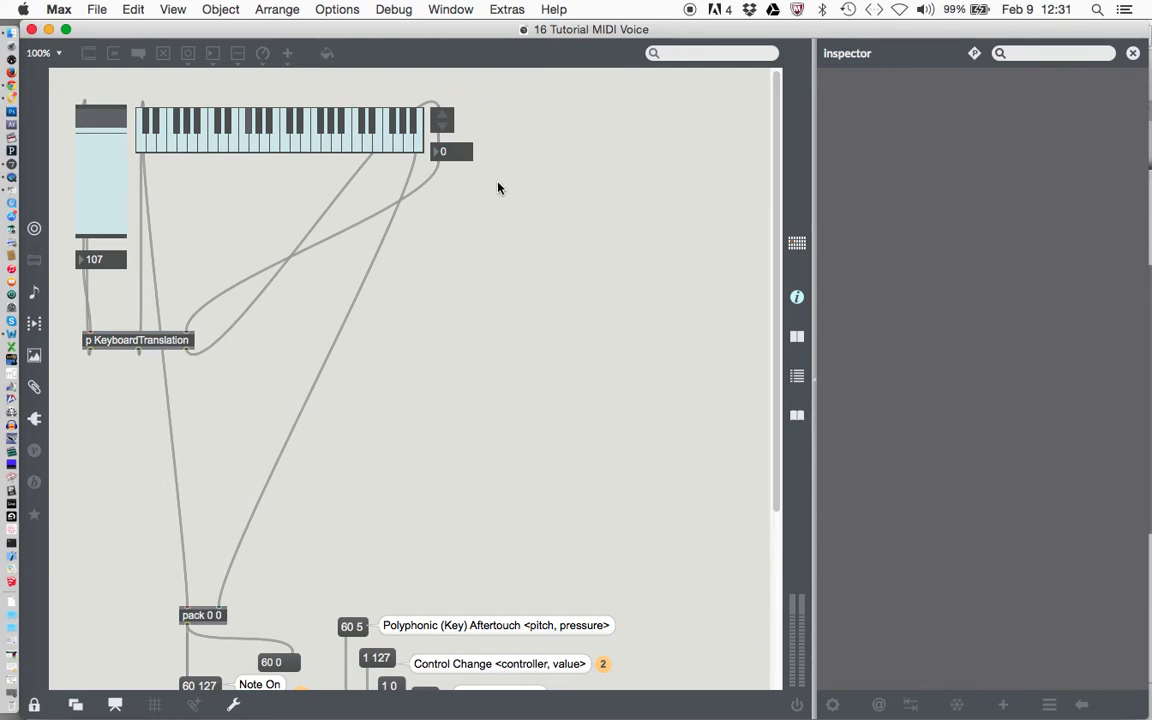
pyautogui.moveTo(470, 268)
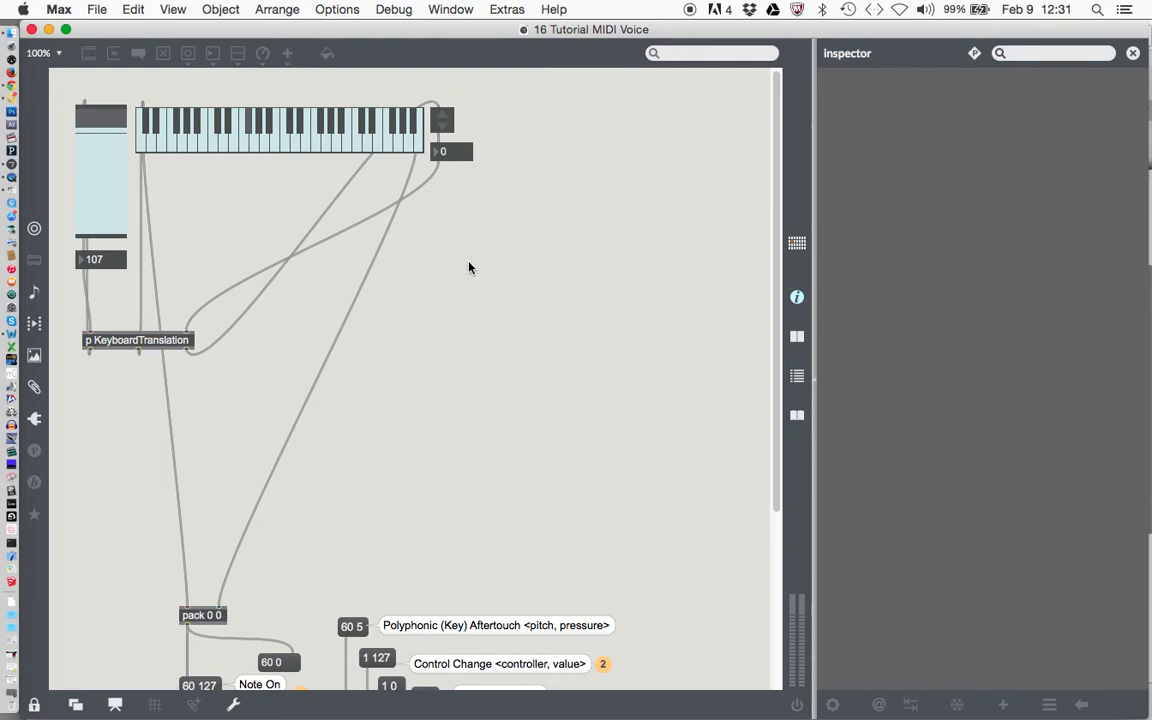
# - Scroll through the MIDI Voice patch and switch the patcher into edit mode
pyautogui.scroll(-3)
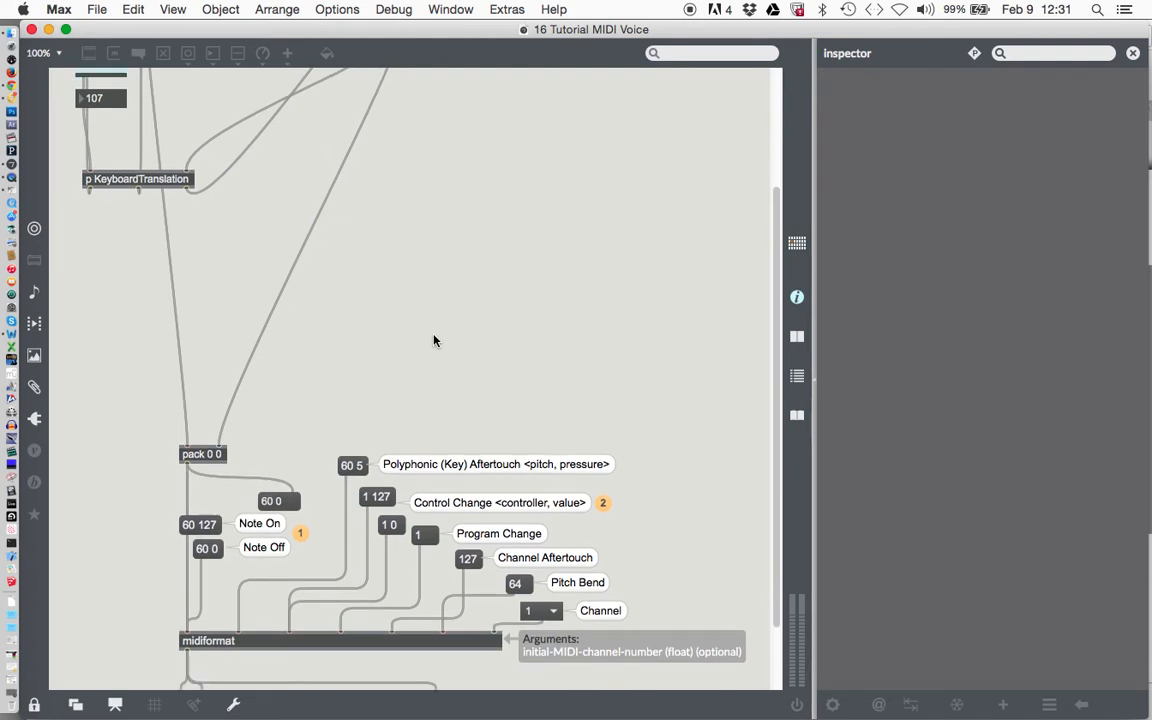
pyautogui.scroll(-3)
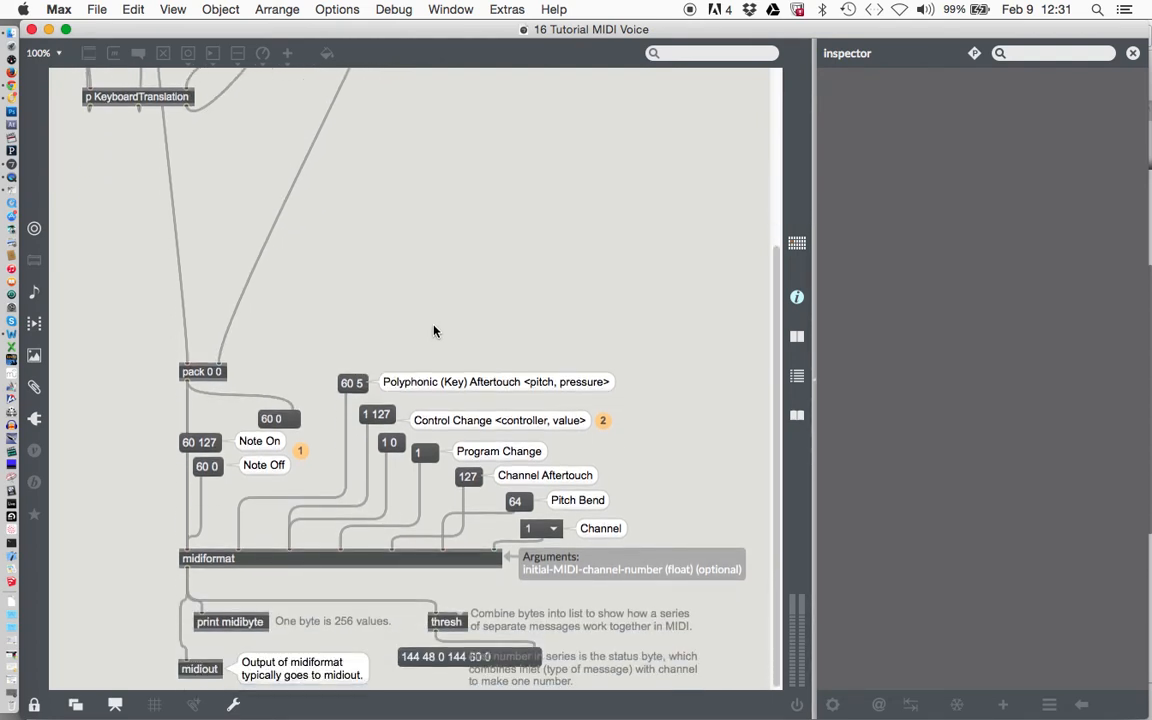
pyautogui.scroll(3)
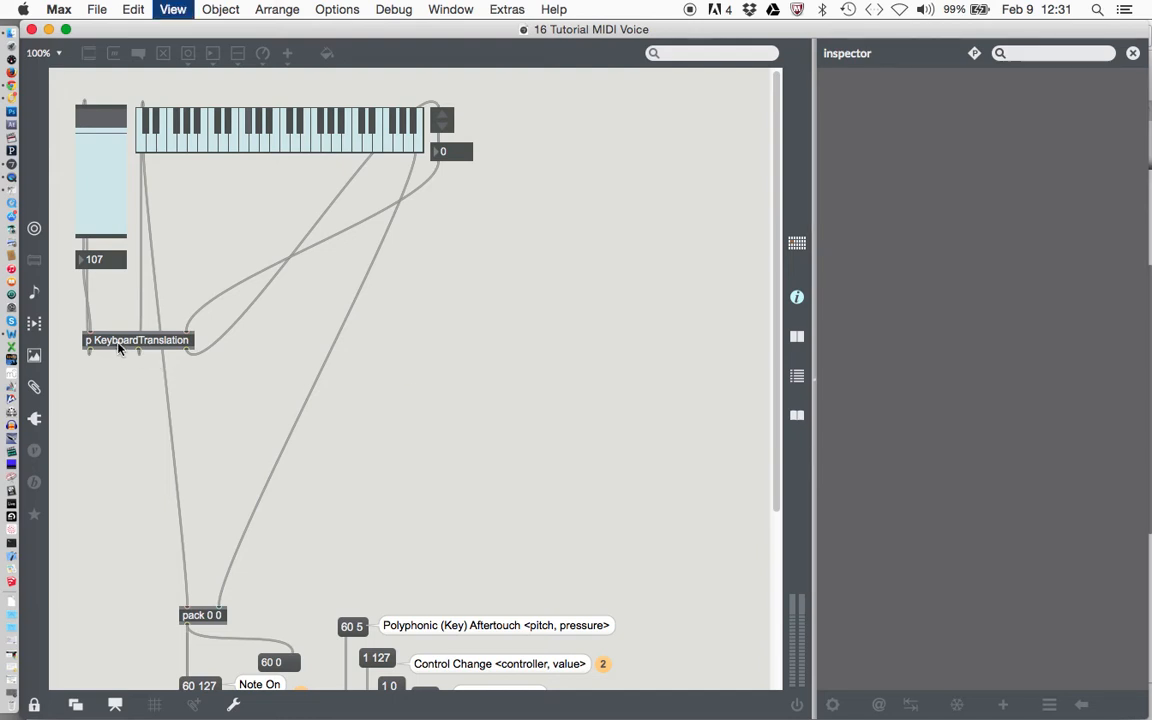
pyautogui.moveTo(136, 340); pyautogui.dragTo(248, 206)
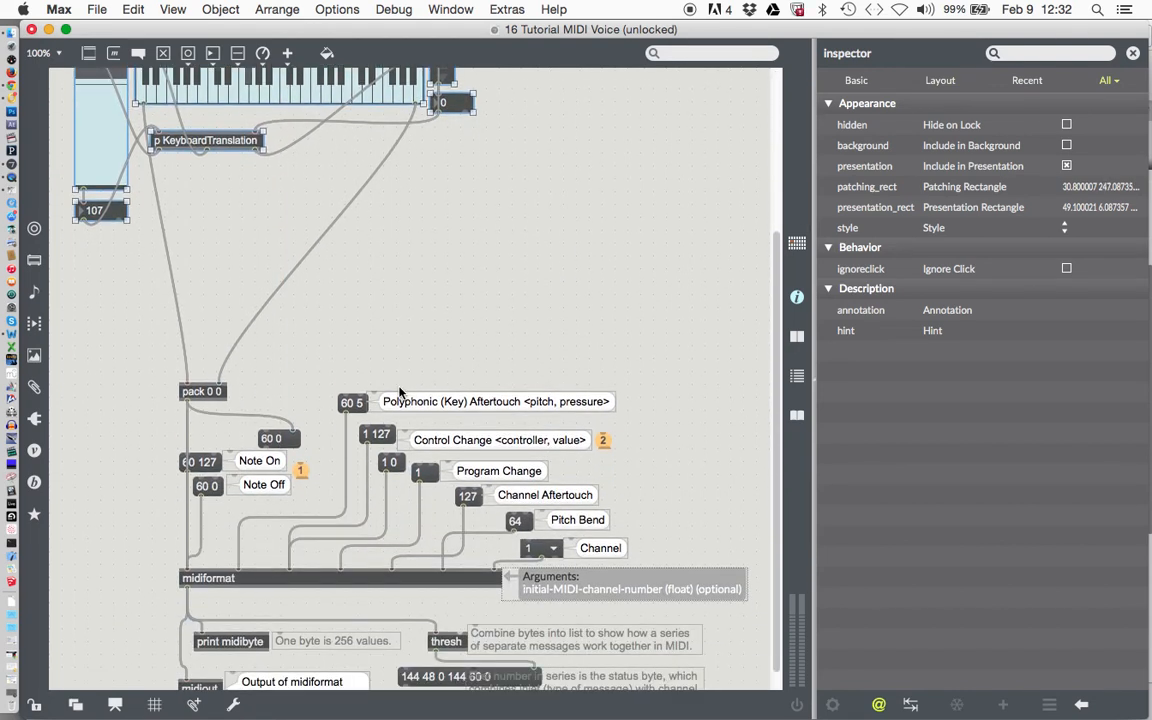
pyautogui.moveTo(428, 418)
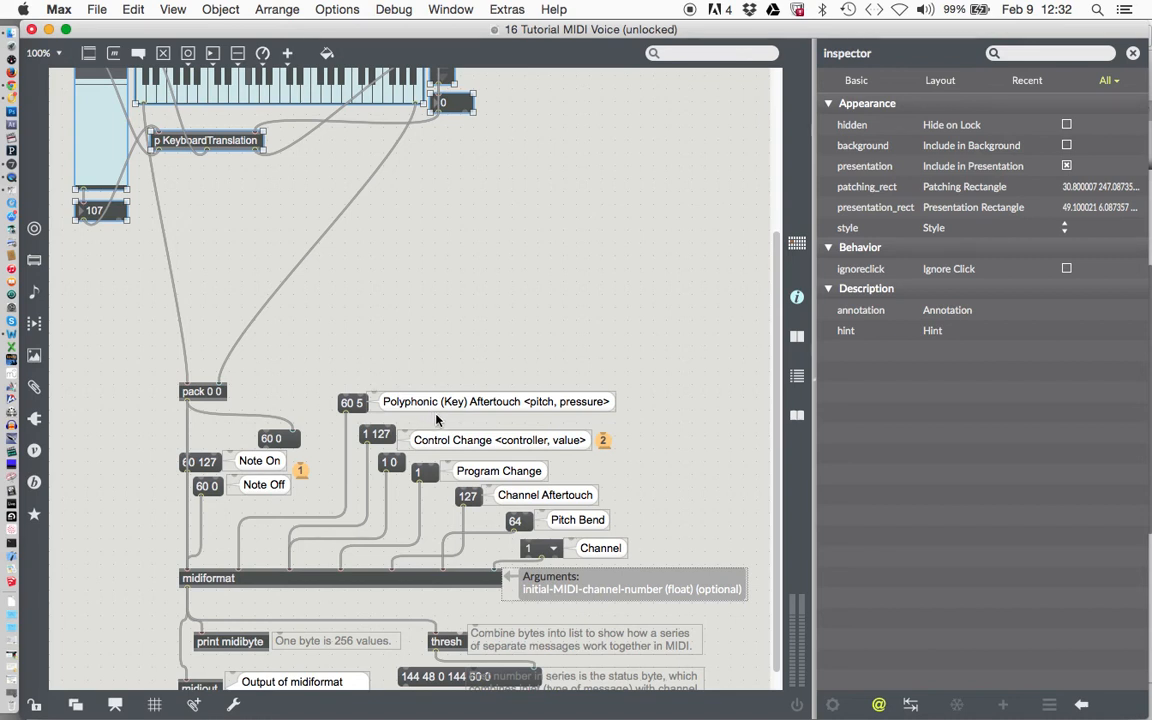
pyautogui.moveTo(444, 482)
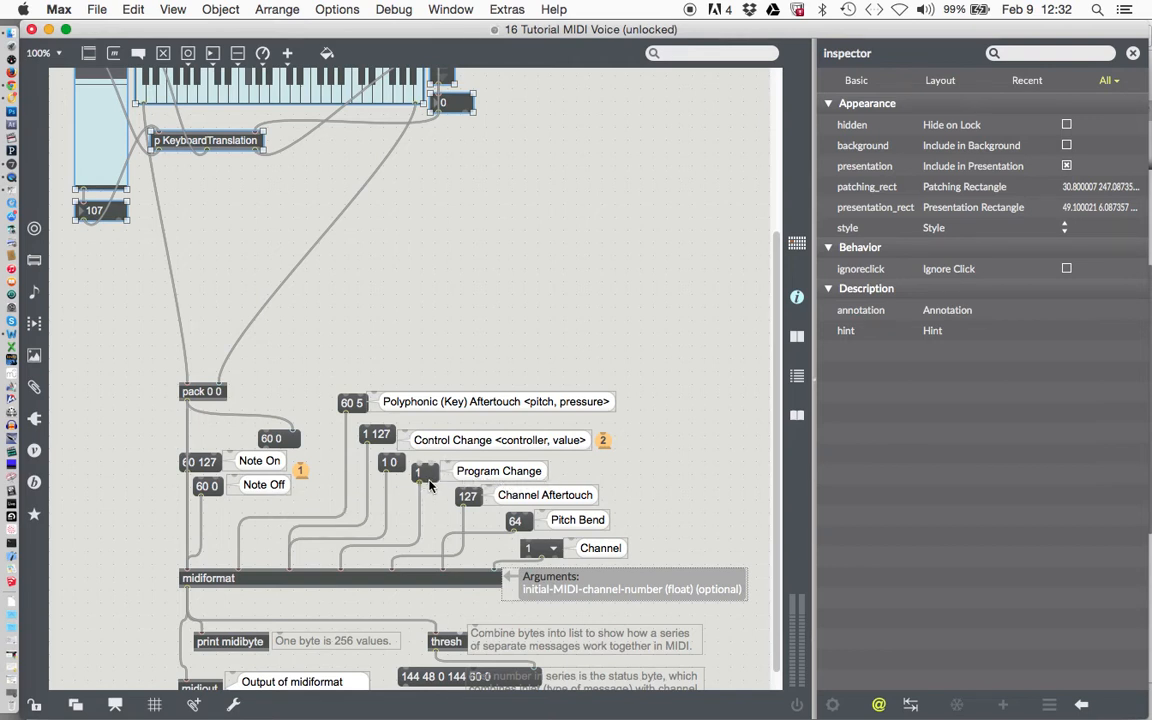
pyautogui.moveTo(428, 504)
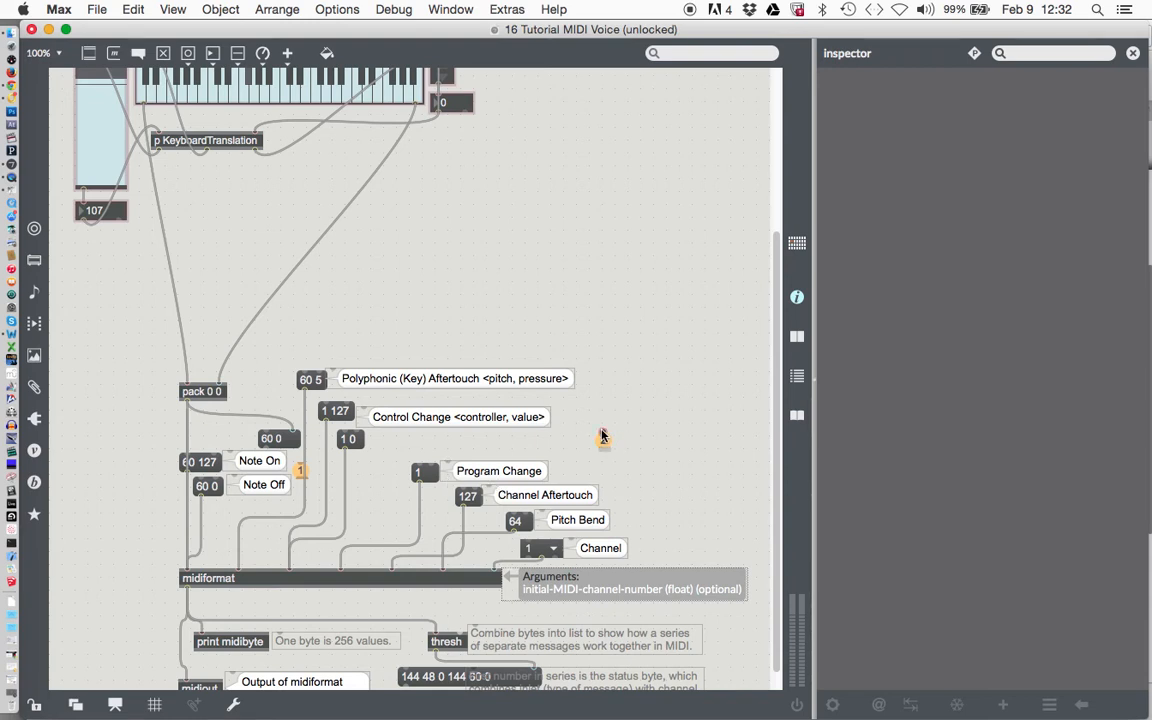
# - Create a umenu object and move it above the pack and Polyphonic Aftertouch messages
pyautogui.click(604, 440)
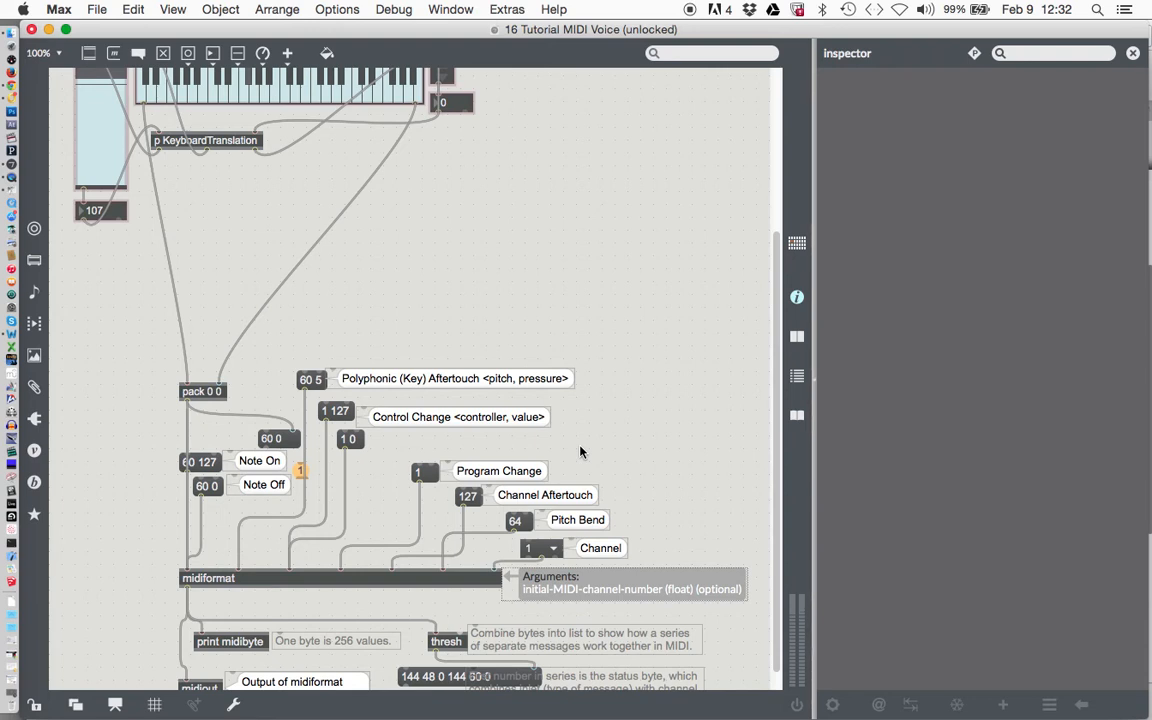
pyautogui.moveTo(504, 324)
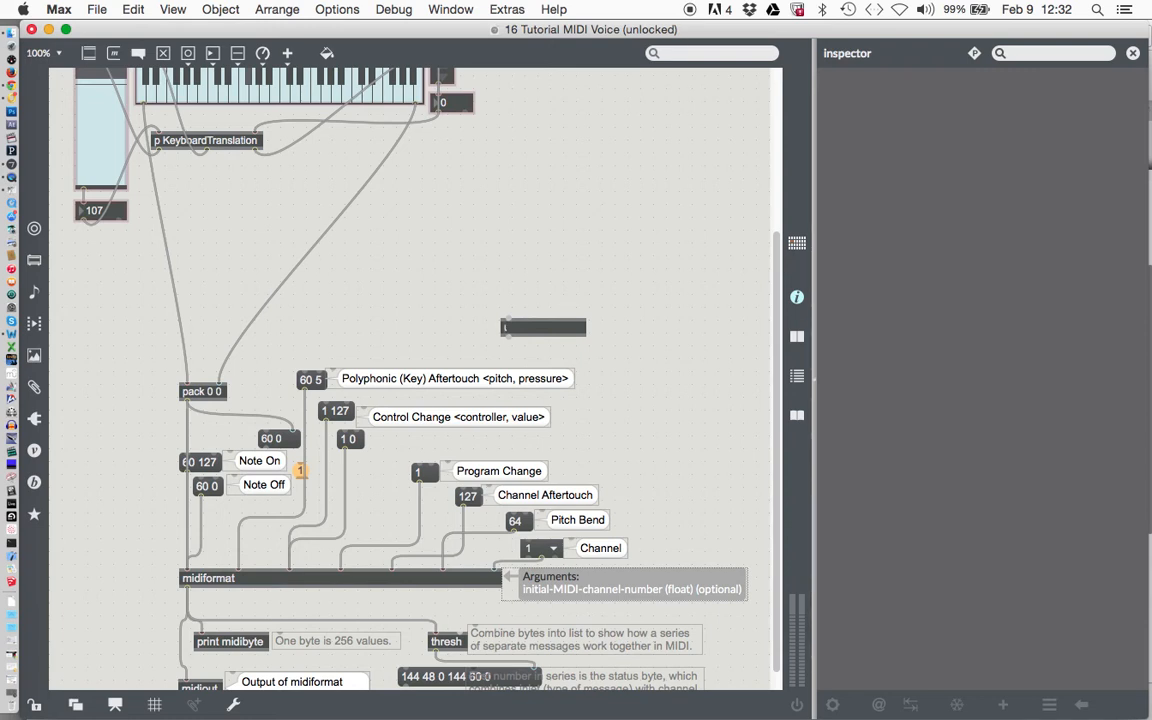
pyautogui.write('umenu')
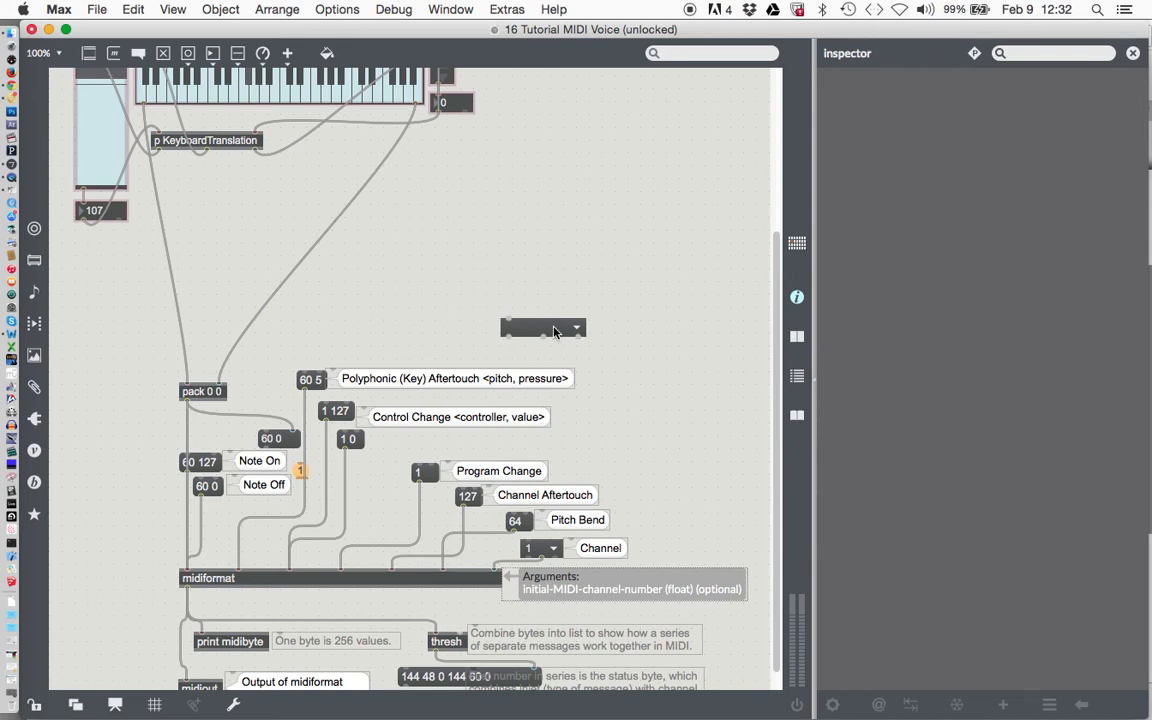
pyautogui.moveTo(544, 328); pyautogui.dragTo(450, 278)
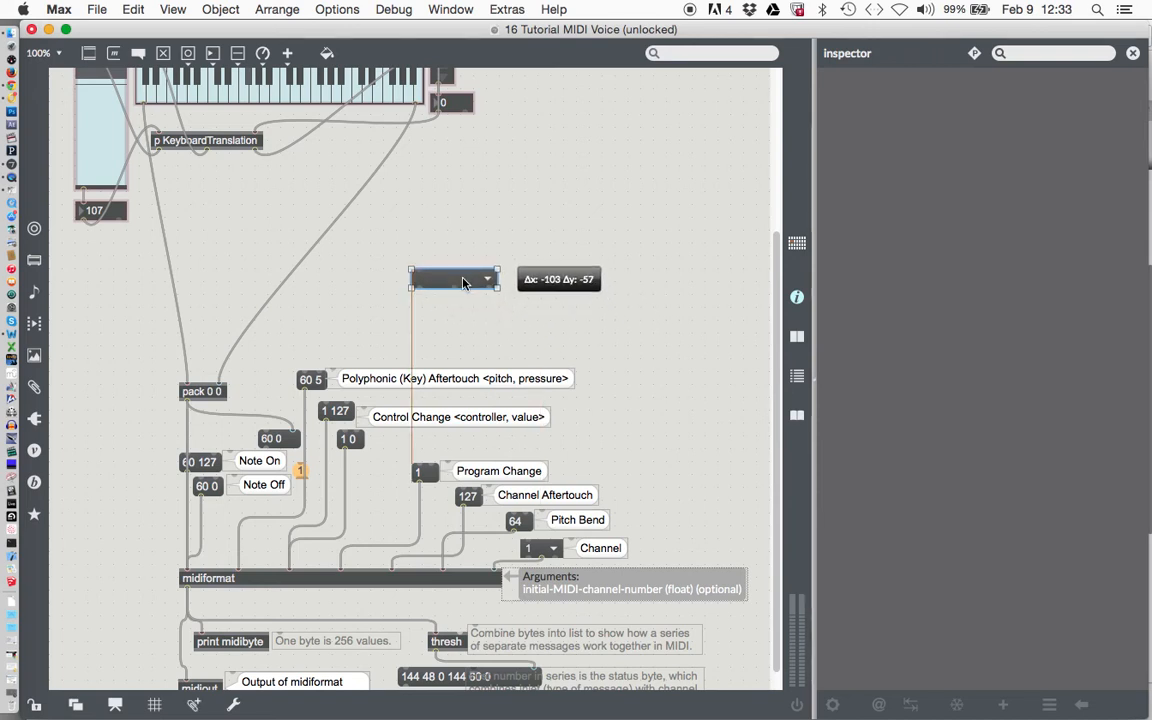
pyautogui.click(456, 280)
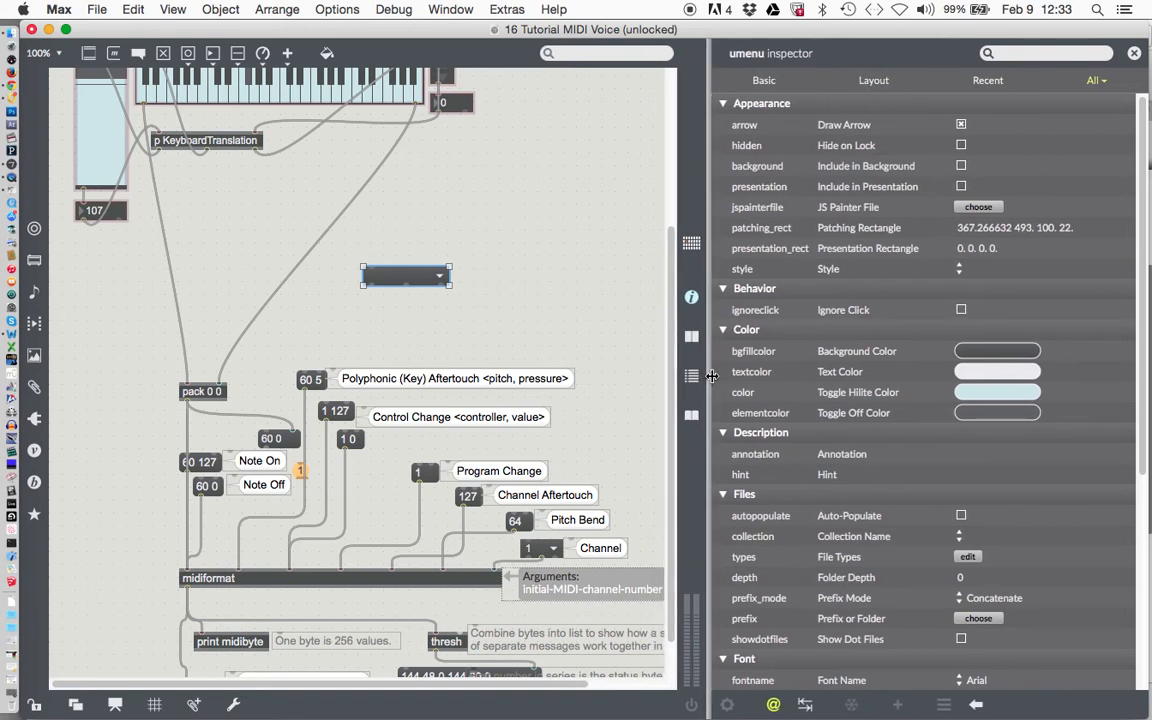
# - Scroll the Inspector to Items and bring up the umenu's empty Menu Items editor
pyautogui.scroll(-3)
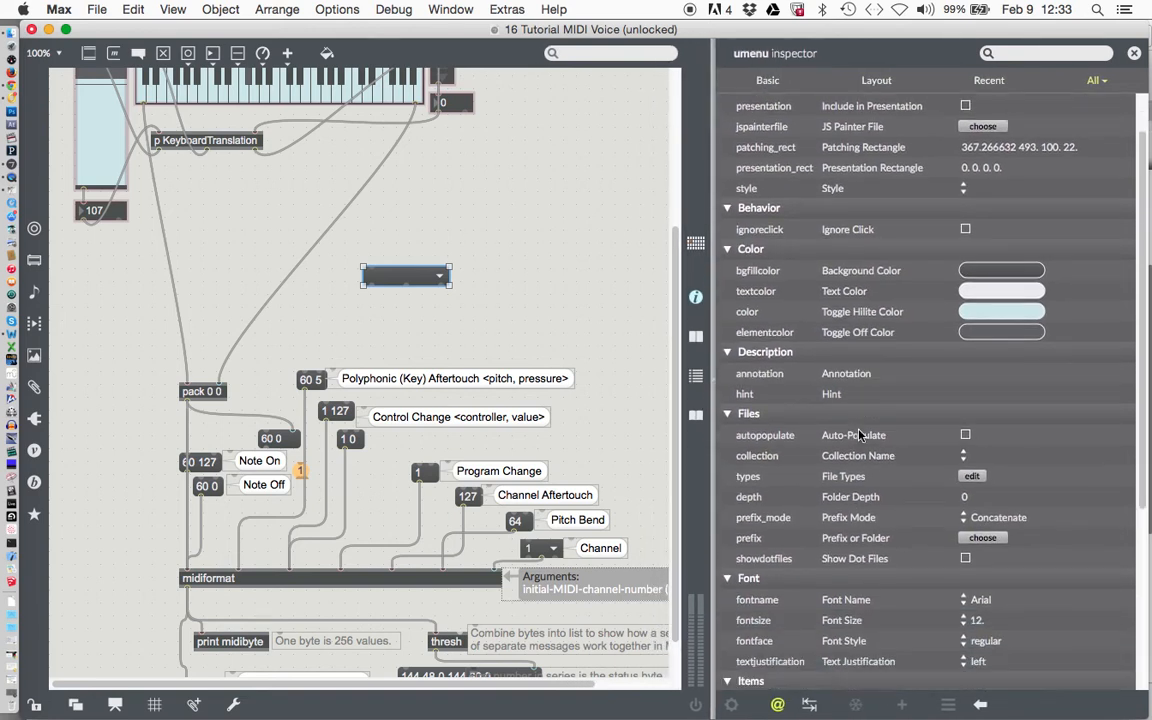
pyautogui.scroll(-3)
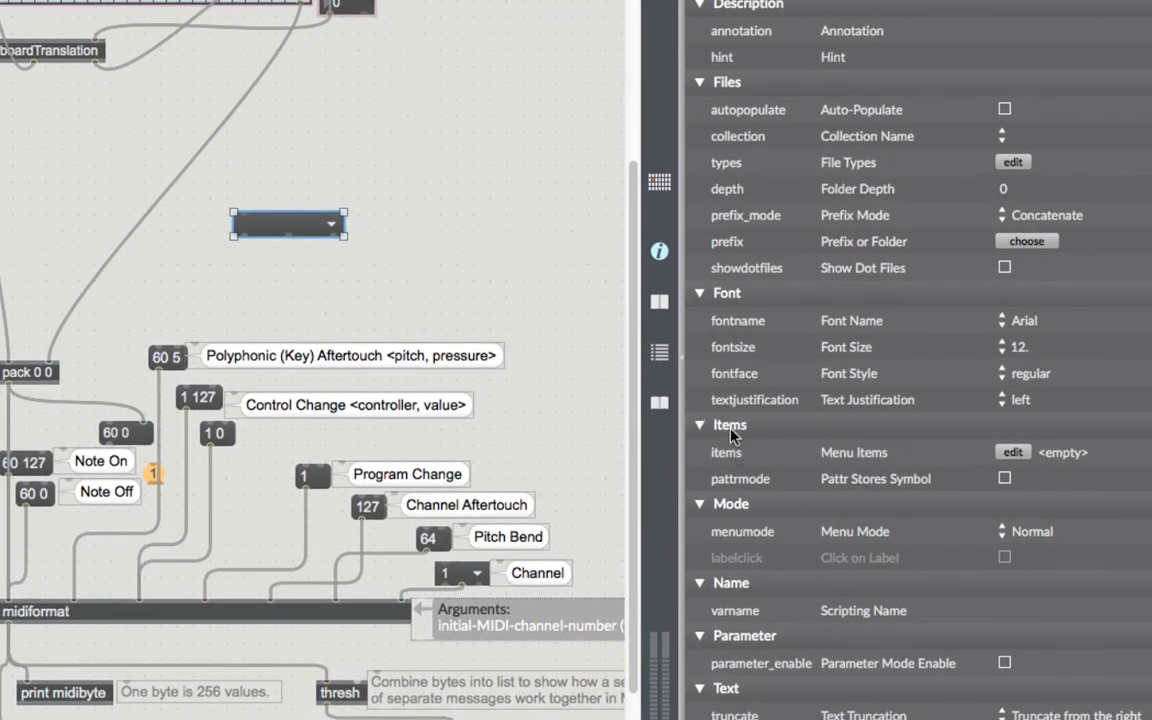
pyautogui.moveTo(748, 466)
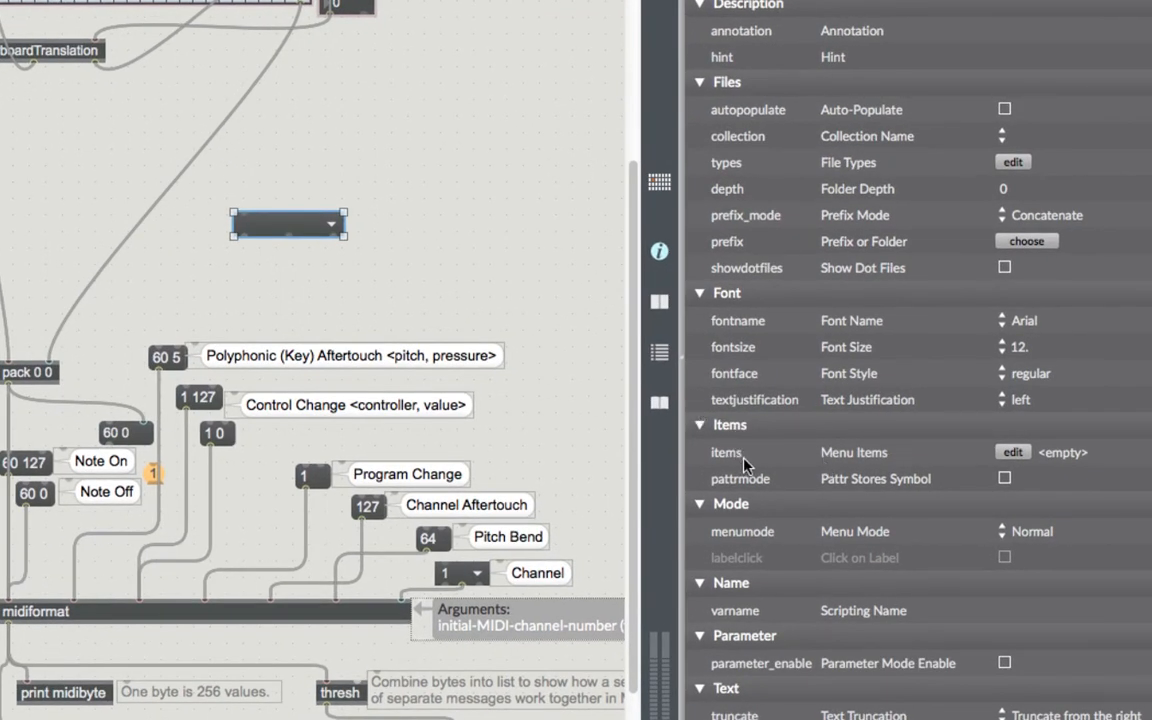
pyautogui.moveTo(1000, 458)
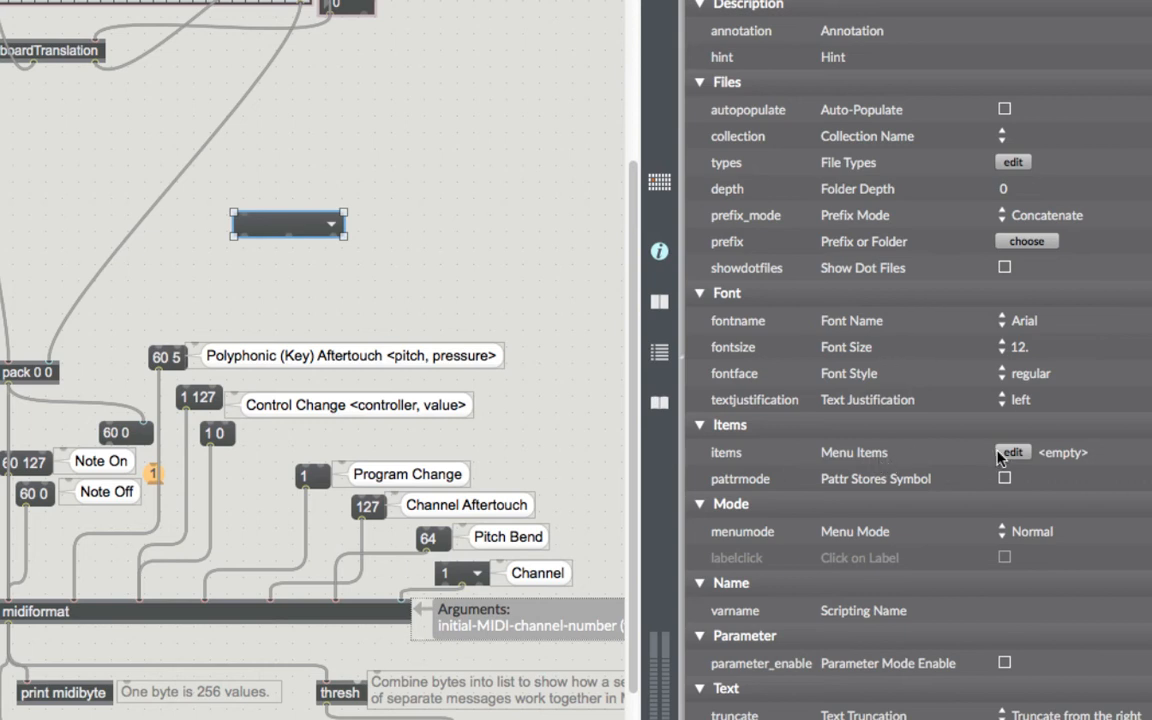
pyautogui.moveTo(858, 458)
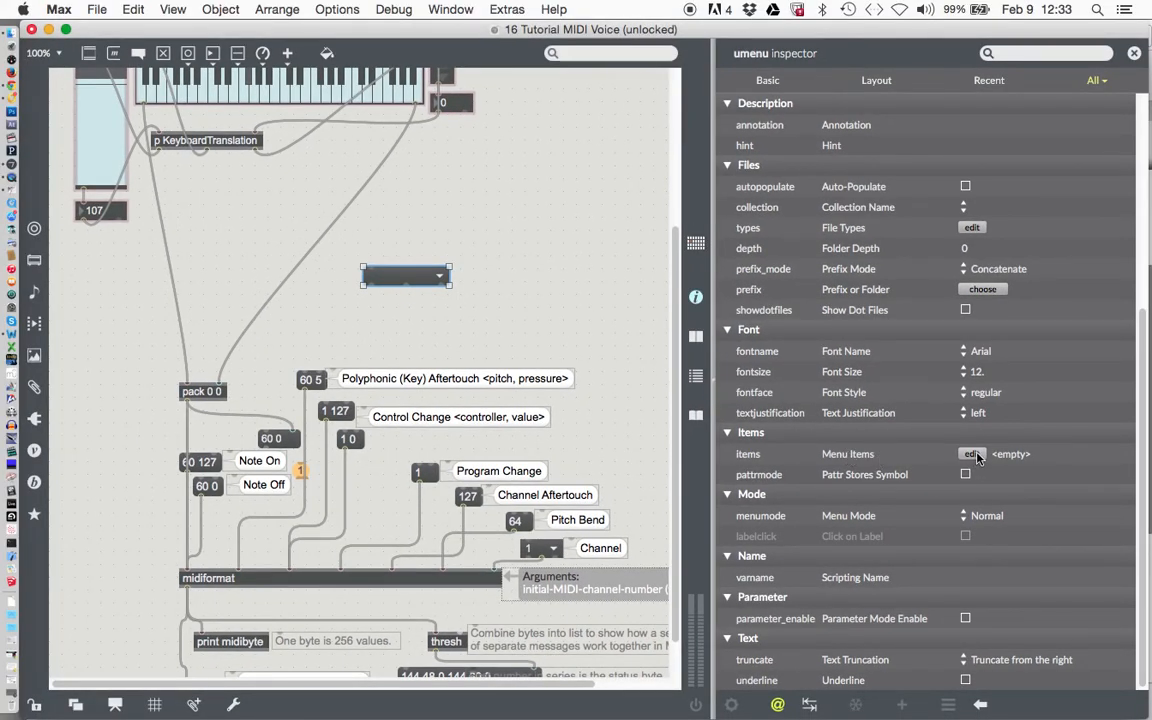
pyautogui.click(972, 452)
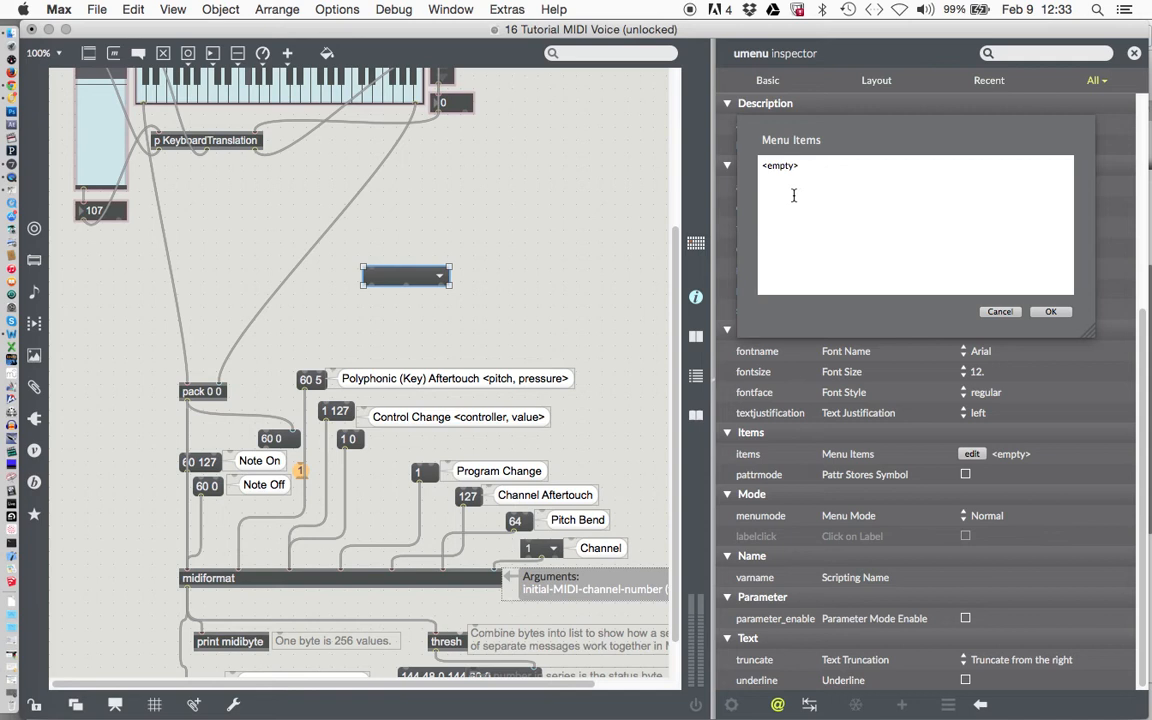
pyautogui.moveTo(822, 192)
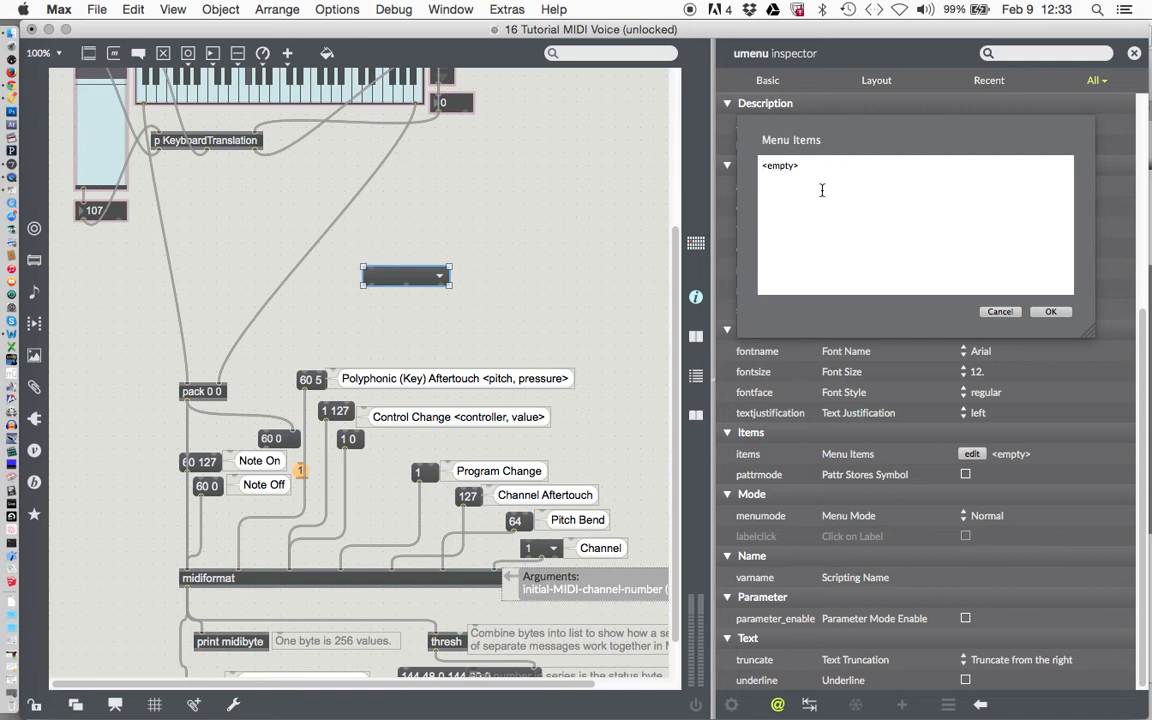
pyautogui.click(780, 164)
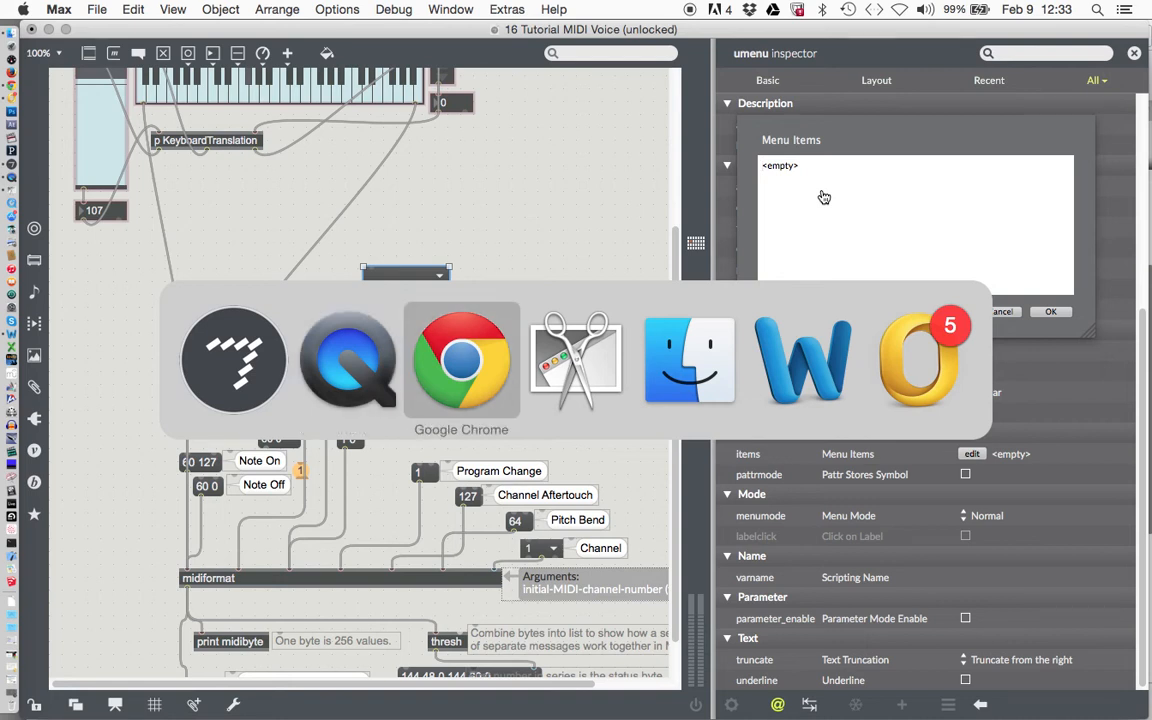
# - Switch to the Blackboard Week 4 page and scroll to the Tutorial #16 instrument list
pyautogui.click(460, 360)
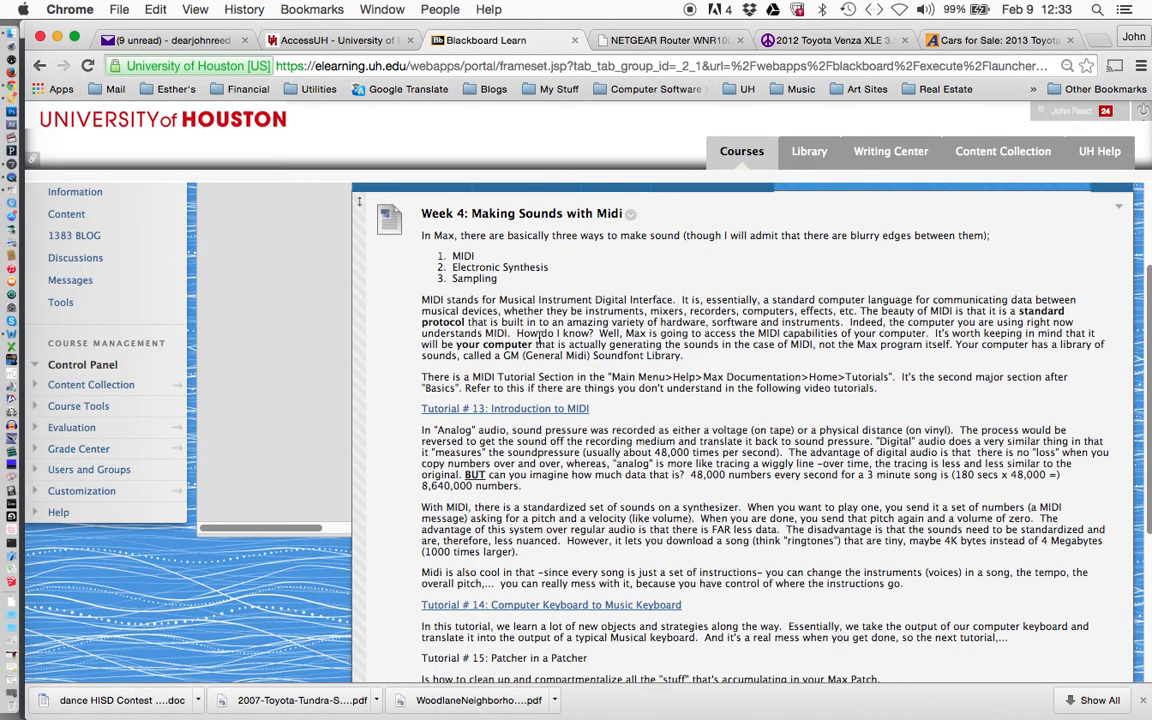
pyautogui.scroll(-3)
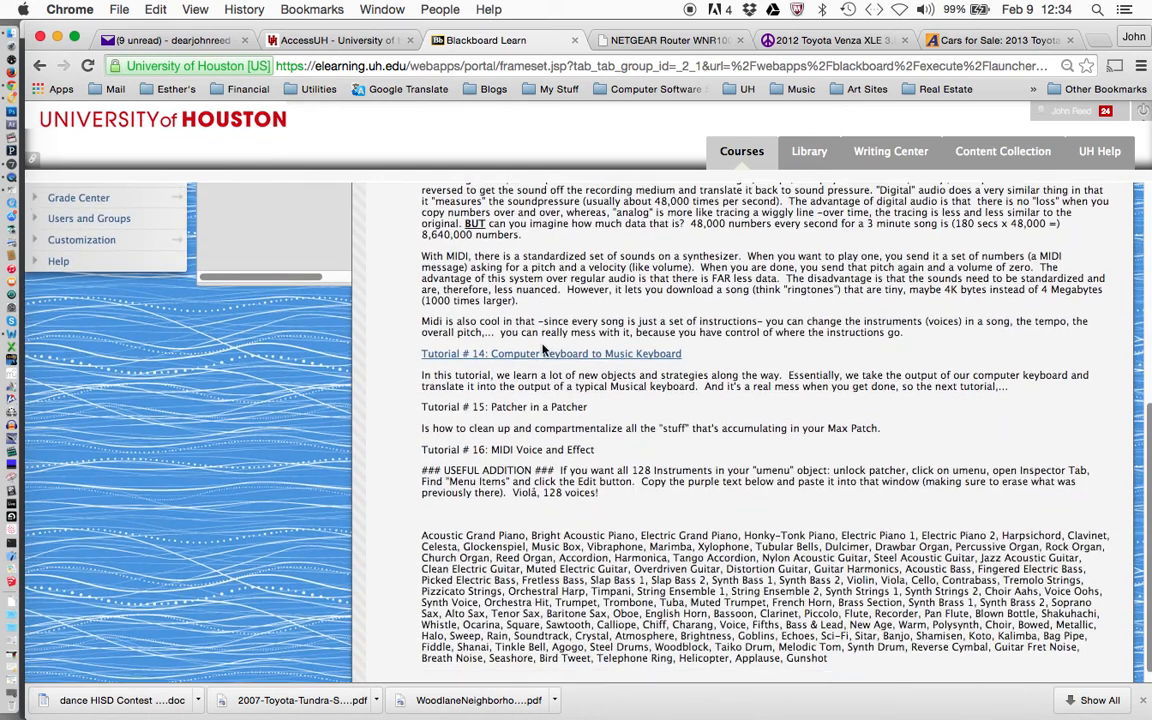
pyautogui.scroll(-3)
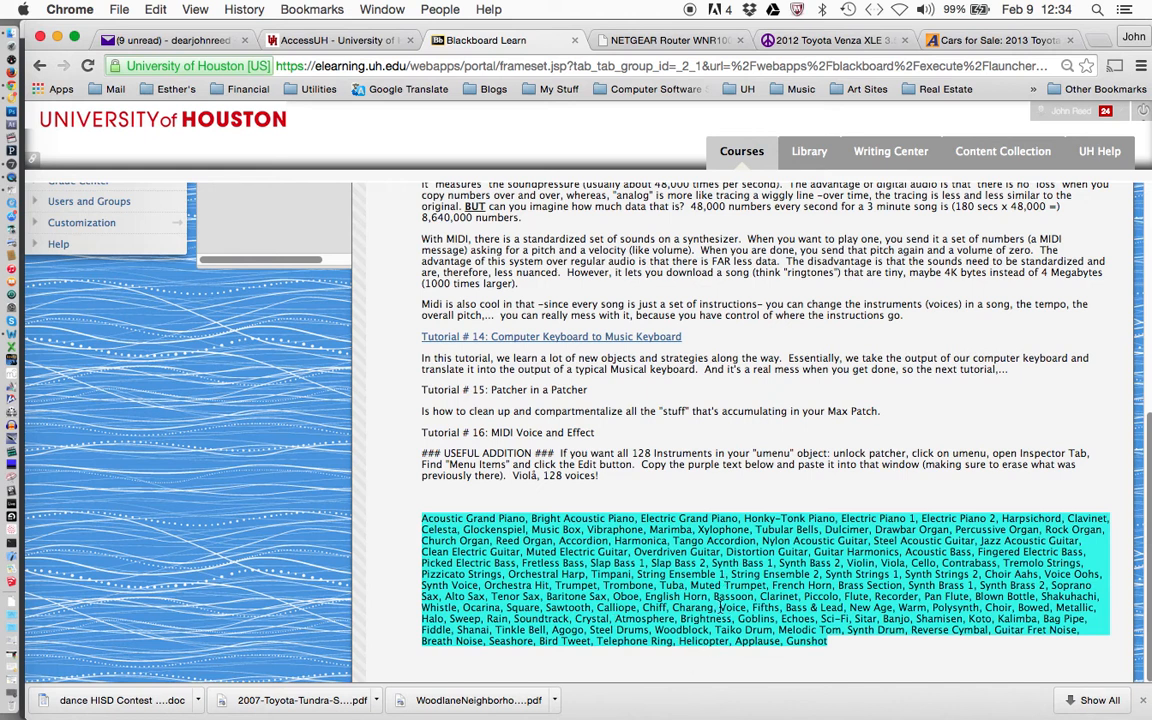
pyautogui.moveTo(780, 428)
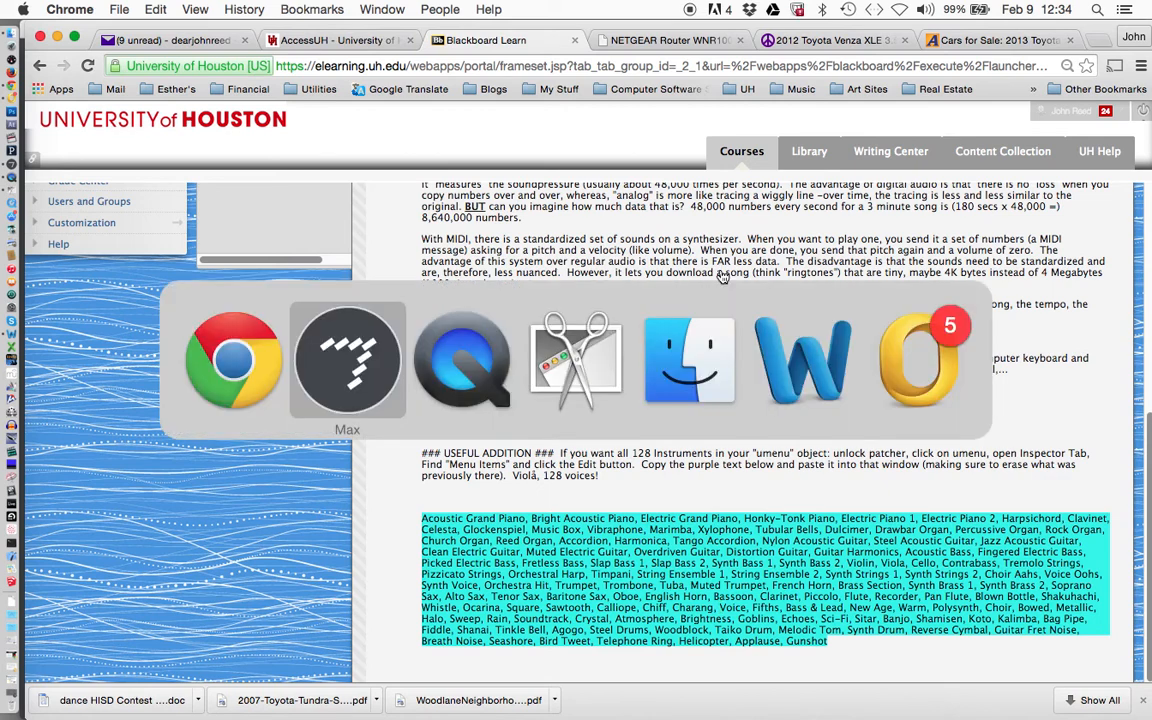
# - Confirm the pasted 128 General MIDI names as menu items and widen the umenu to show Acoustic Grand Piano
pyautogui.click(348, 360)
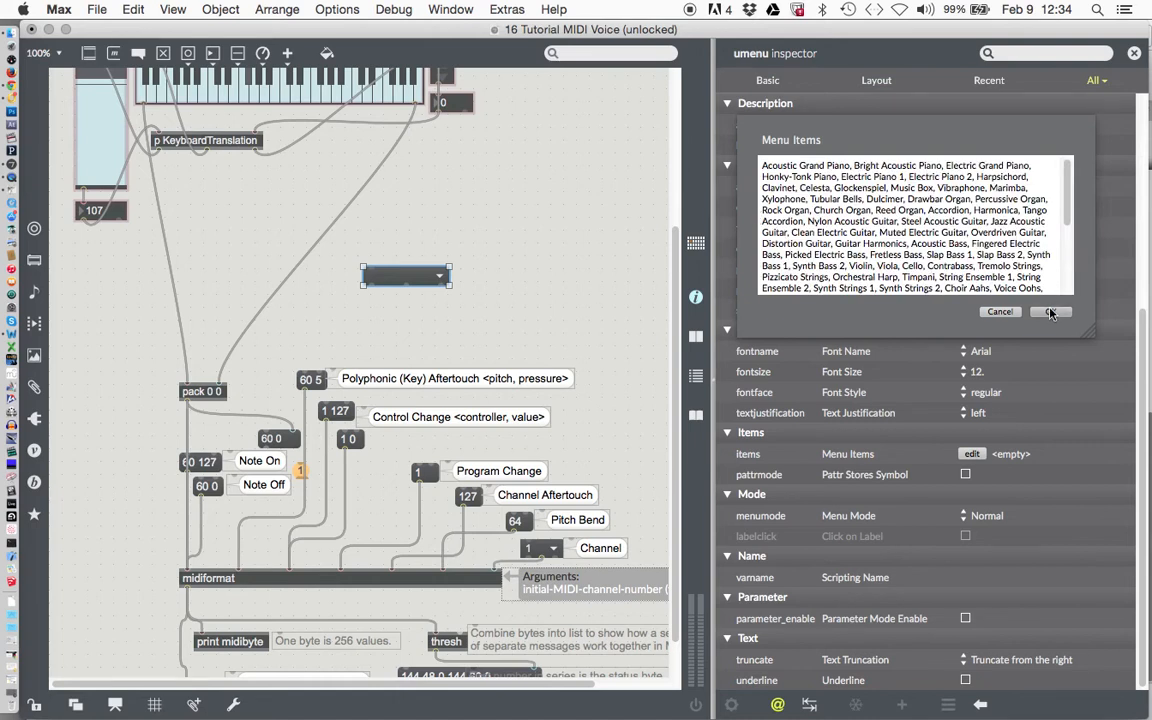
pyautogui.click(1048, 312)
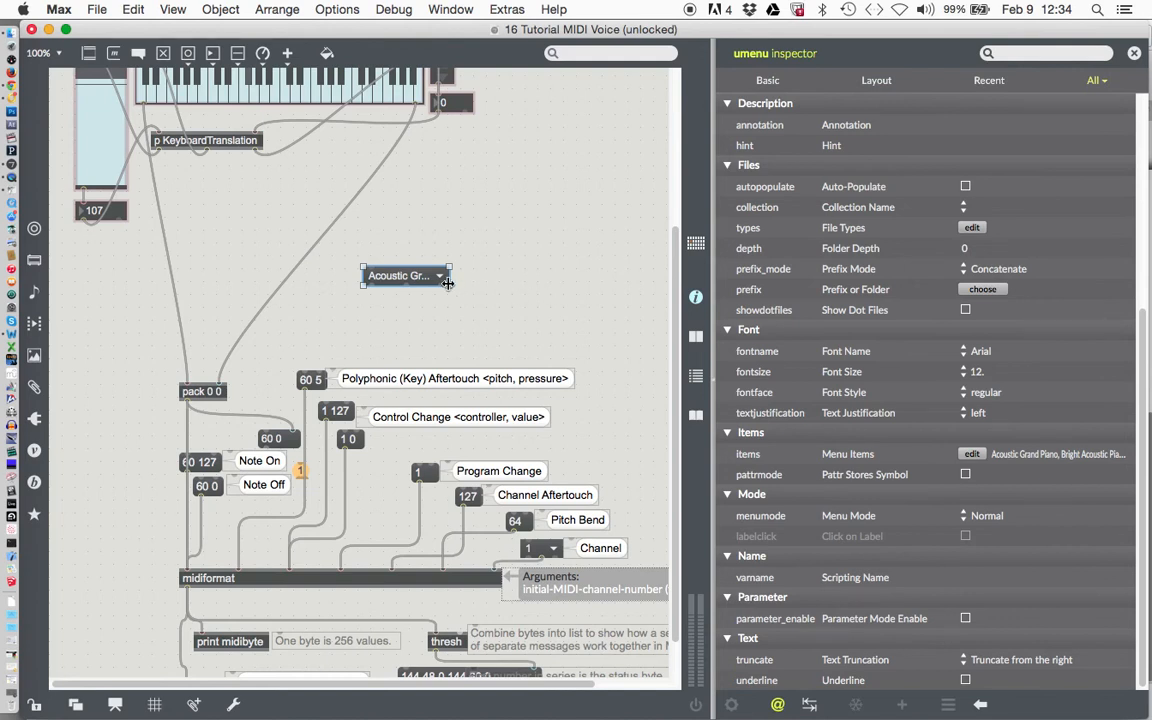
pyautogui.moveTo(448, 284); pyautogui.dragTo(516, 288)
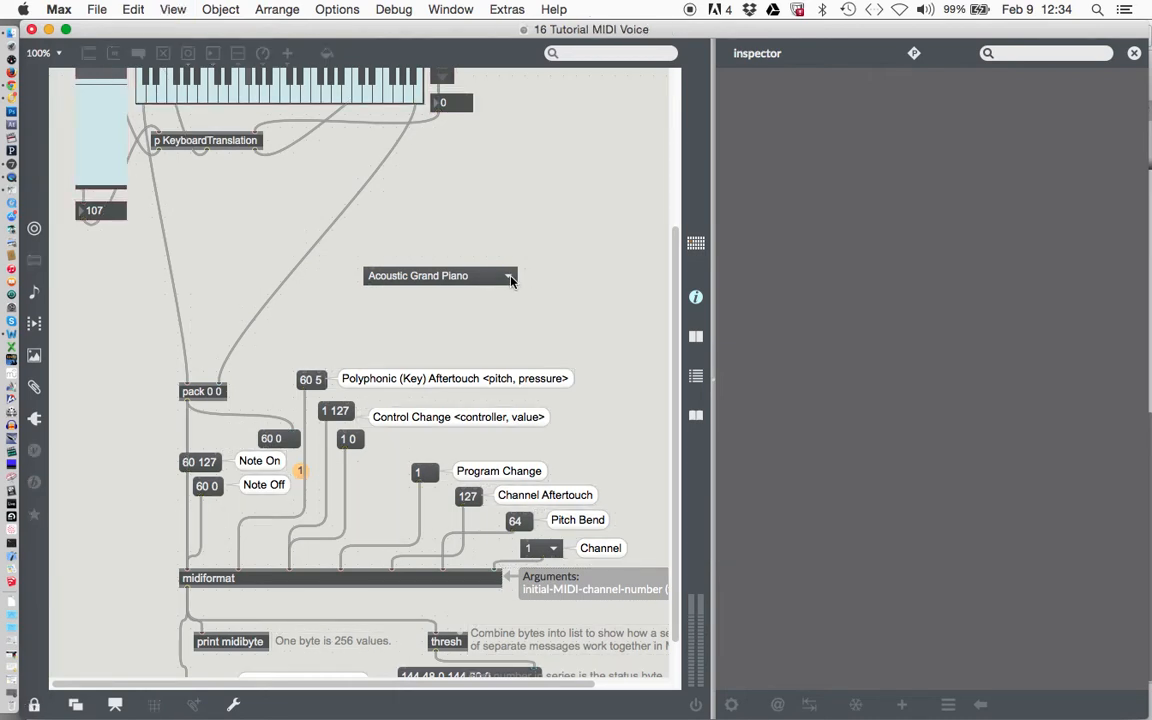
# - Browse the locked umenu's instrument list and close it, leaving Acoustic Grand Piano selected
pyautogui.click(510, 276)
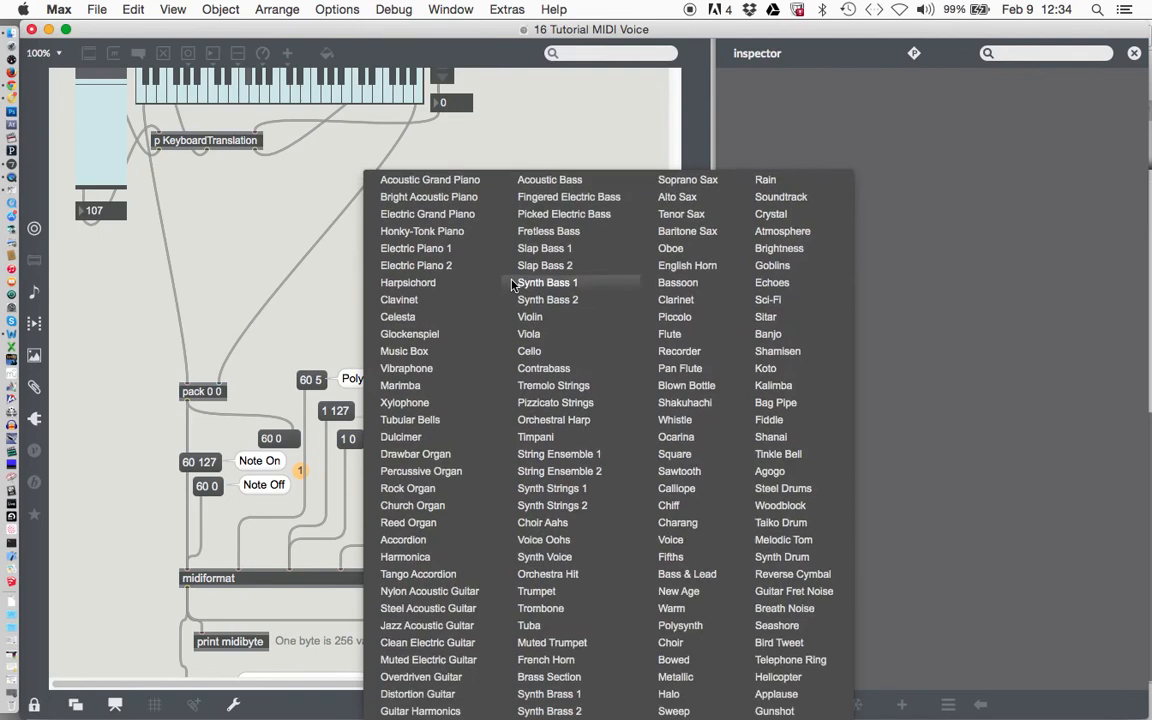
pyautogui.moveTo(430, 180)
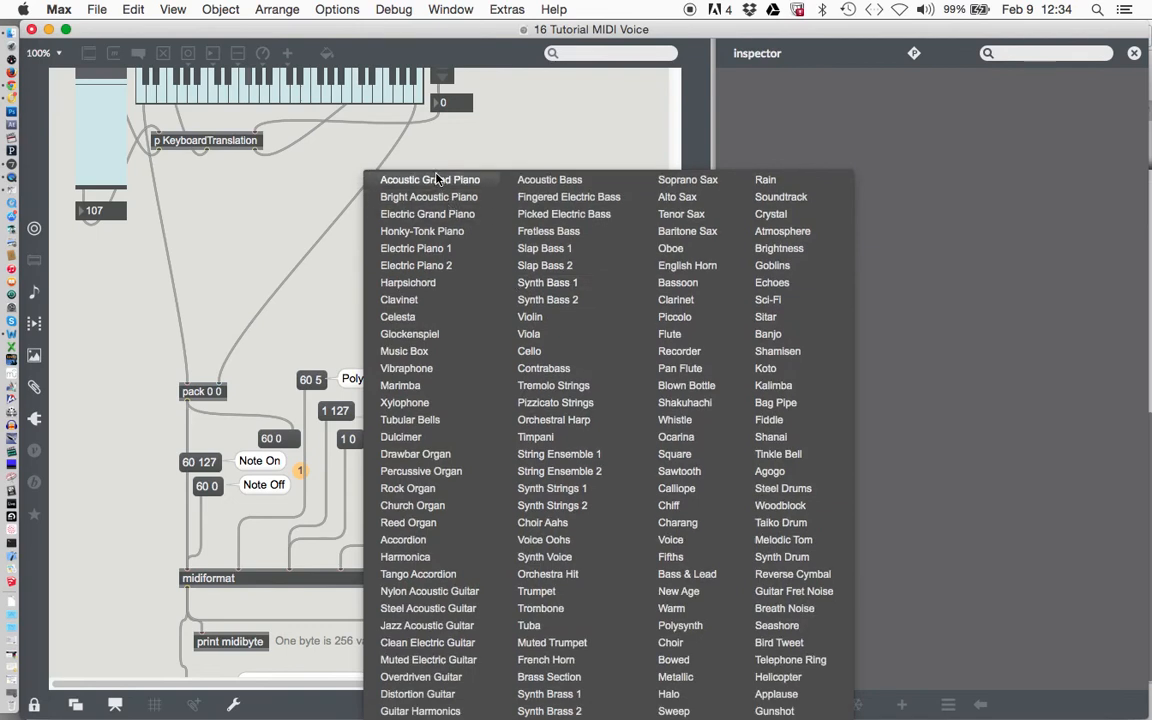
pyautogui.moveTo(776, 710)
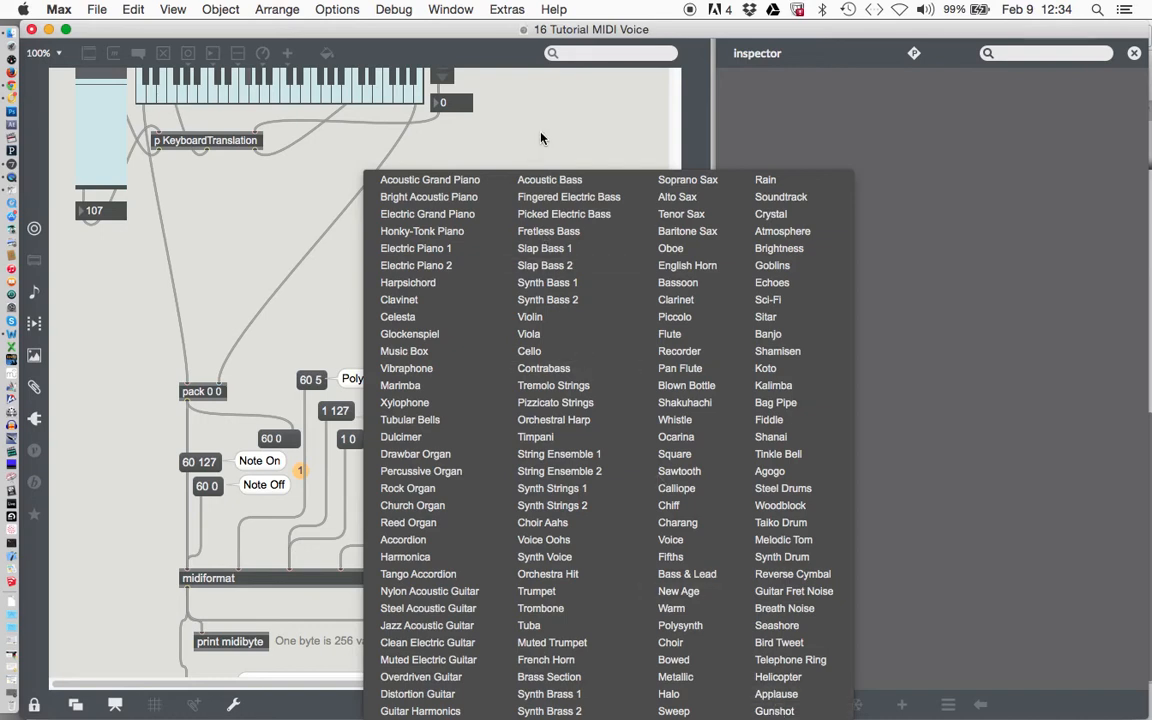
pyautogui.click(428, 180)
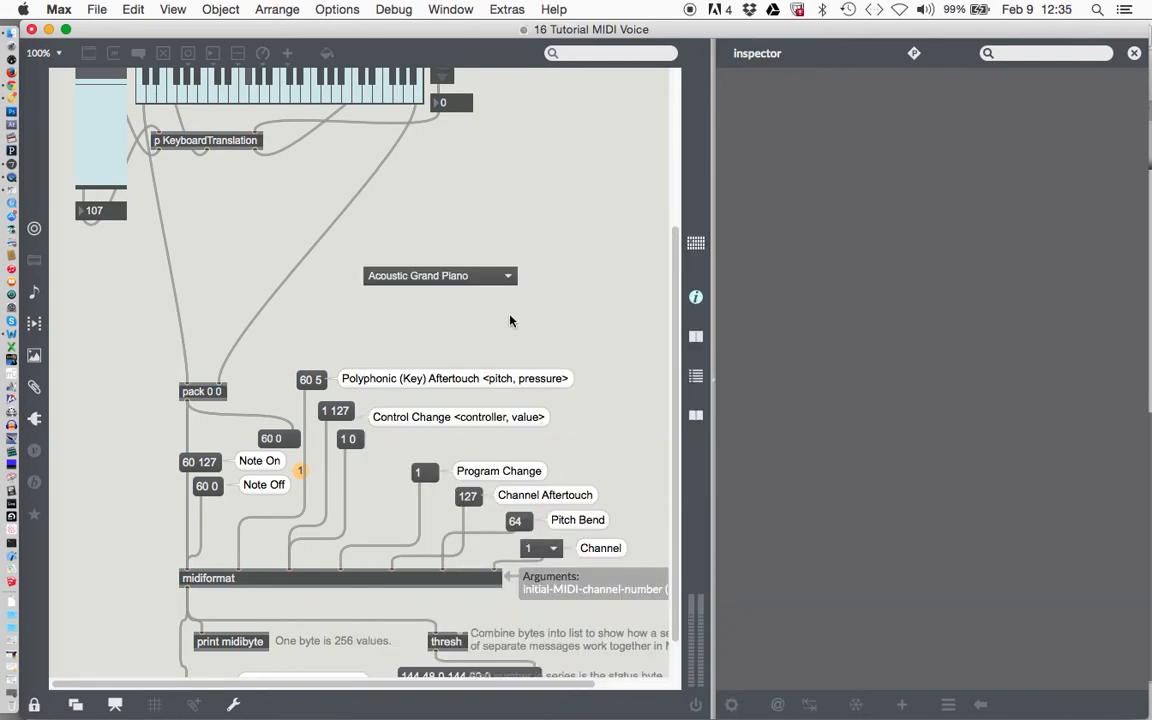
pyautogui.moveTo(436, 326)
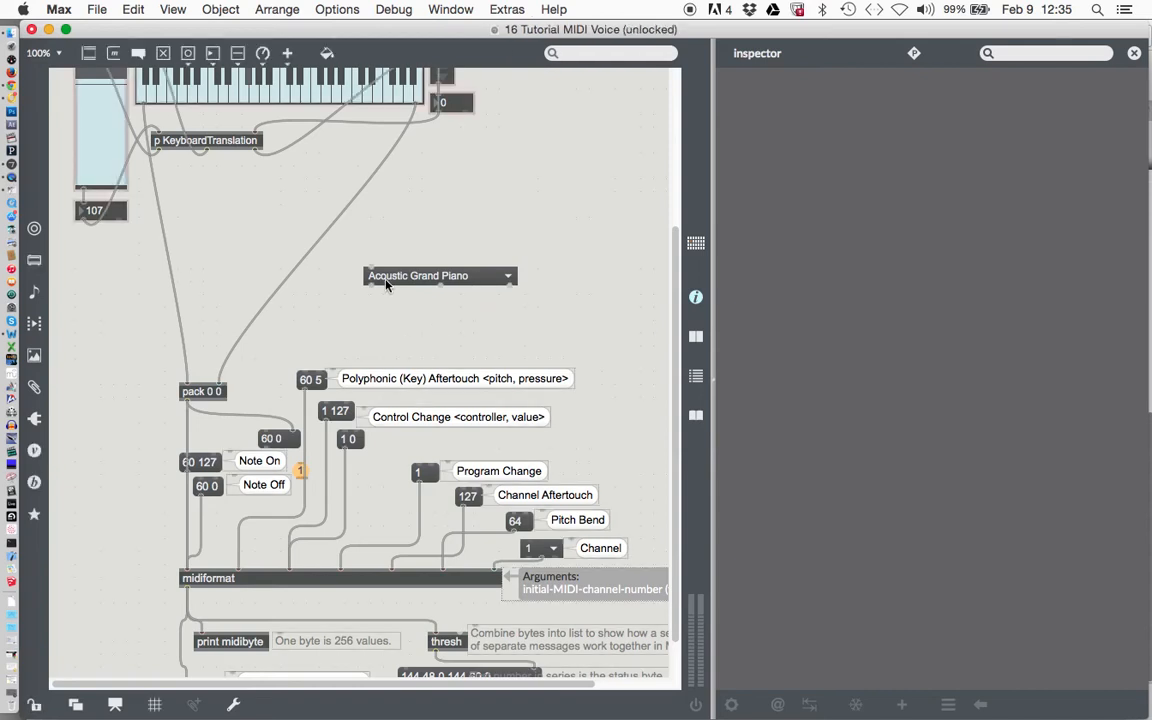
pyautogui.moveTo(372, 286)
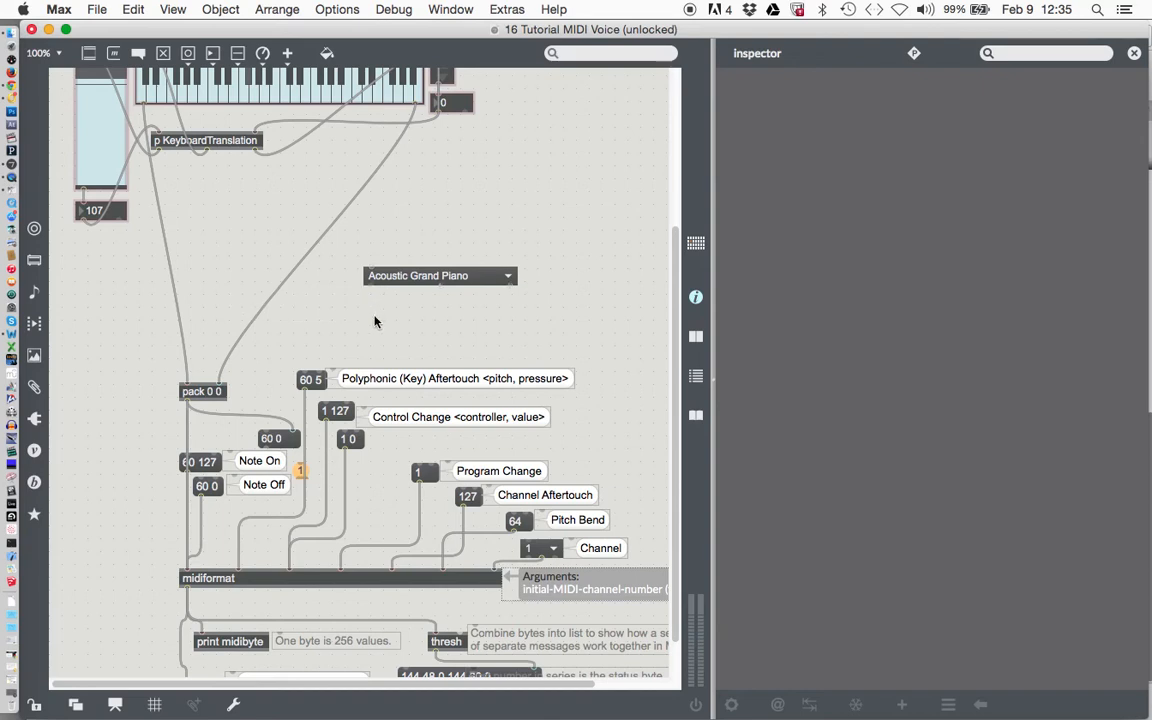
# - Place a number box below the umenu and connect the menu's left outlet to it
pyautogui.click(388, 326)
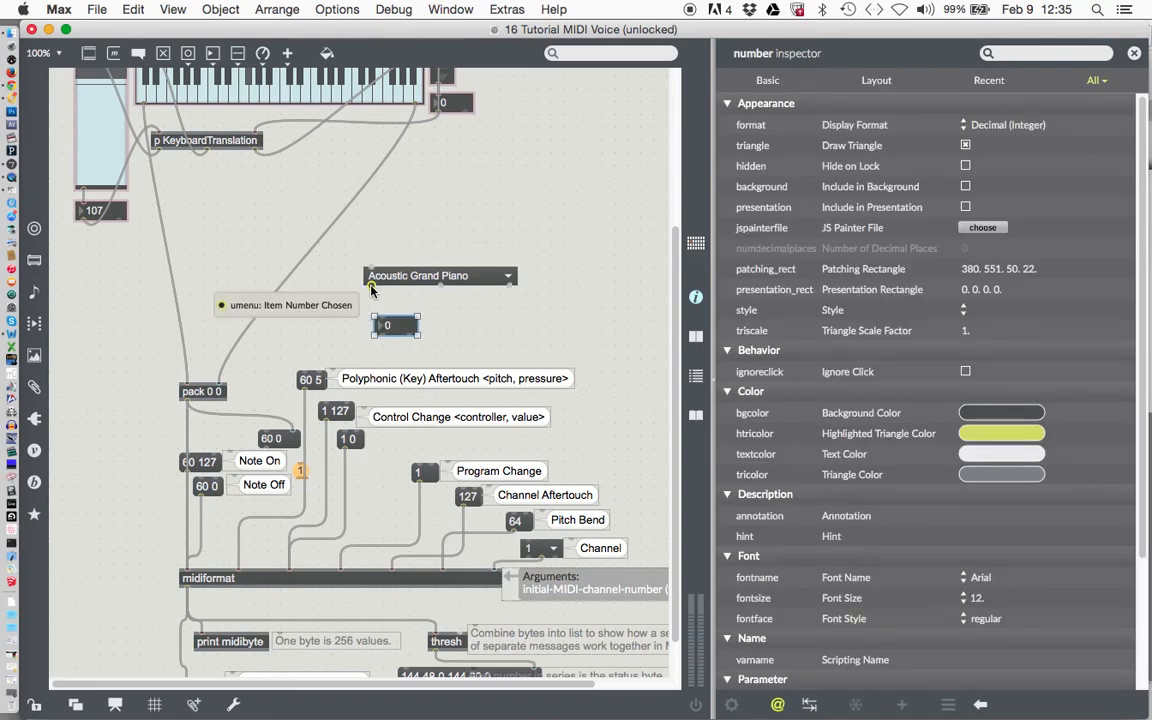
pyautogui.click(388, 324)
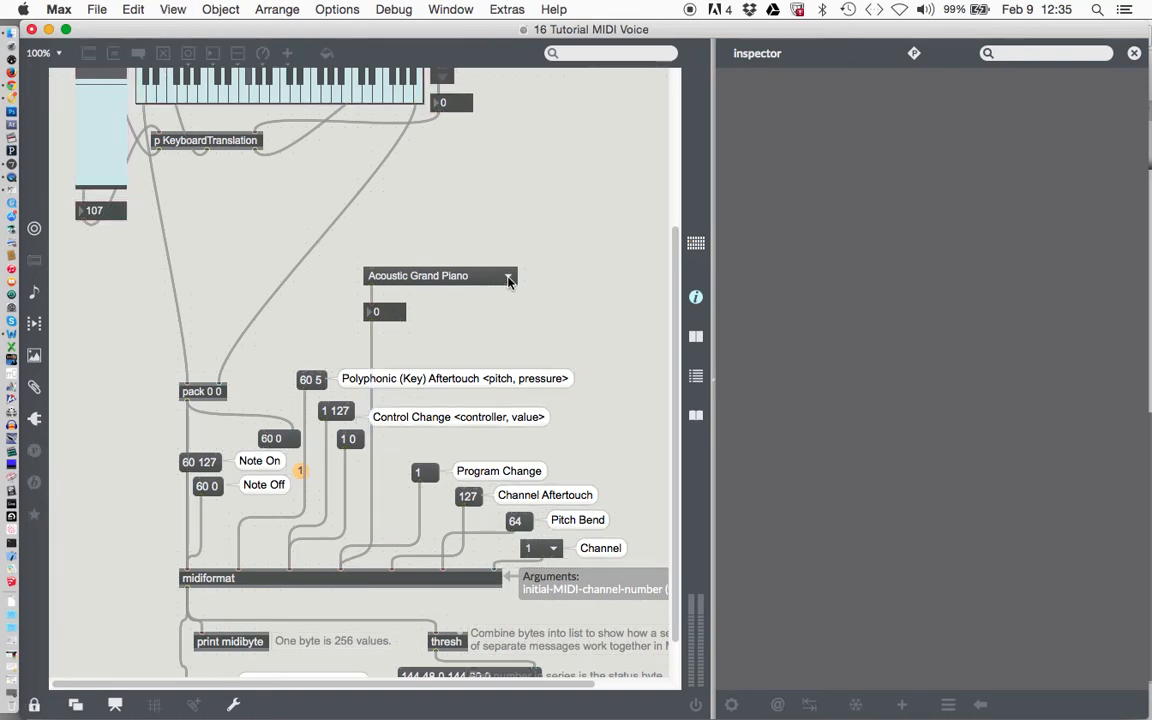
# - Choose Timpani from the voice menu so the number box shows 47
pyautogui.click(508, 276)
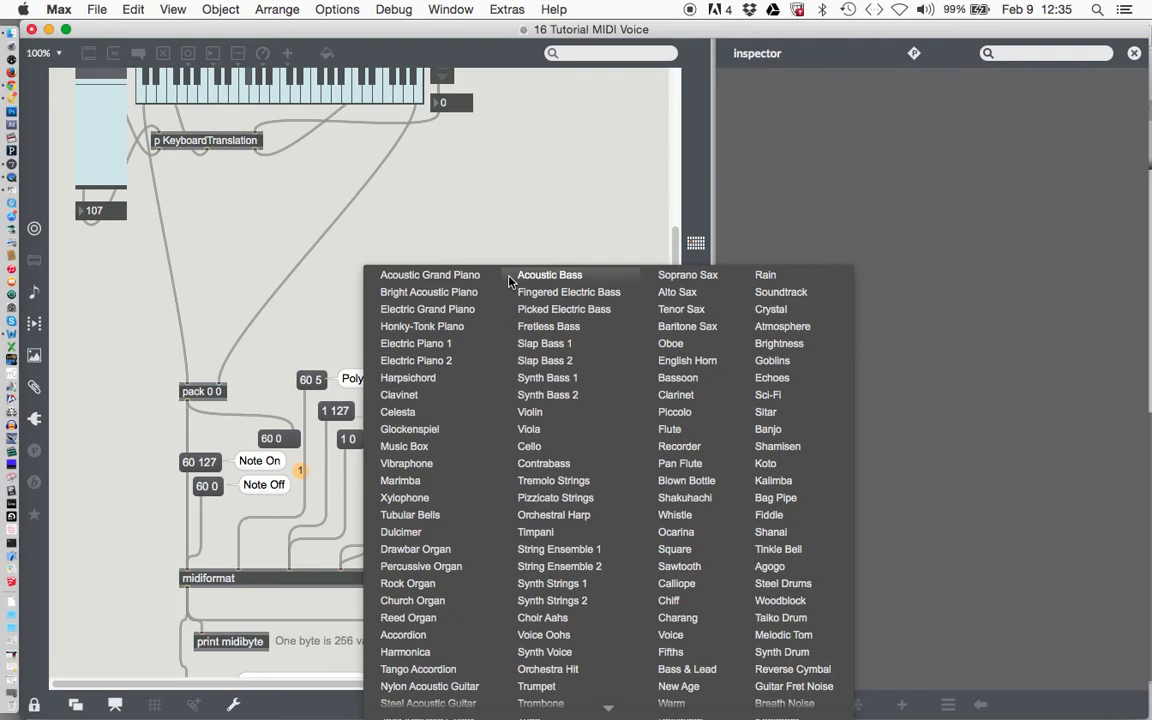
pyautogui.moveTo(552, 480)
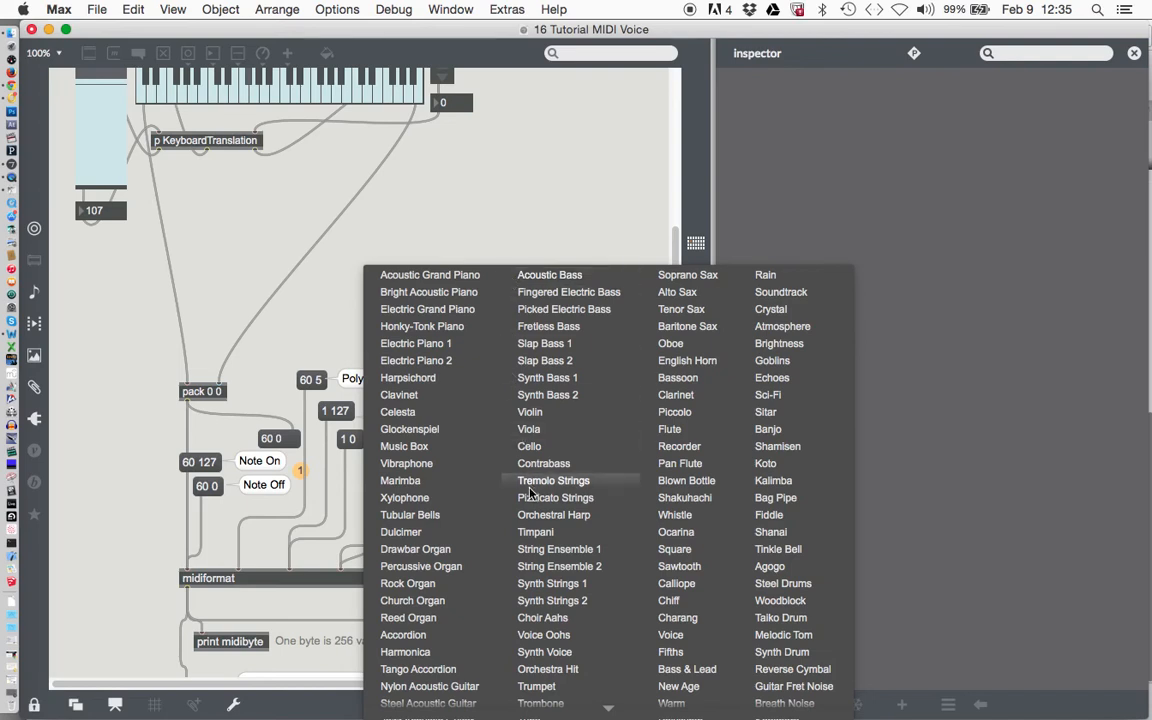
pyautogui.moveTo(552, 514)
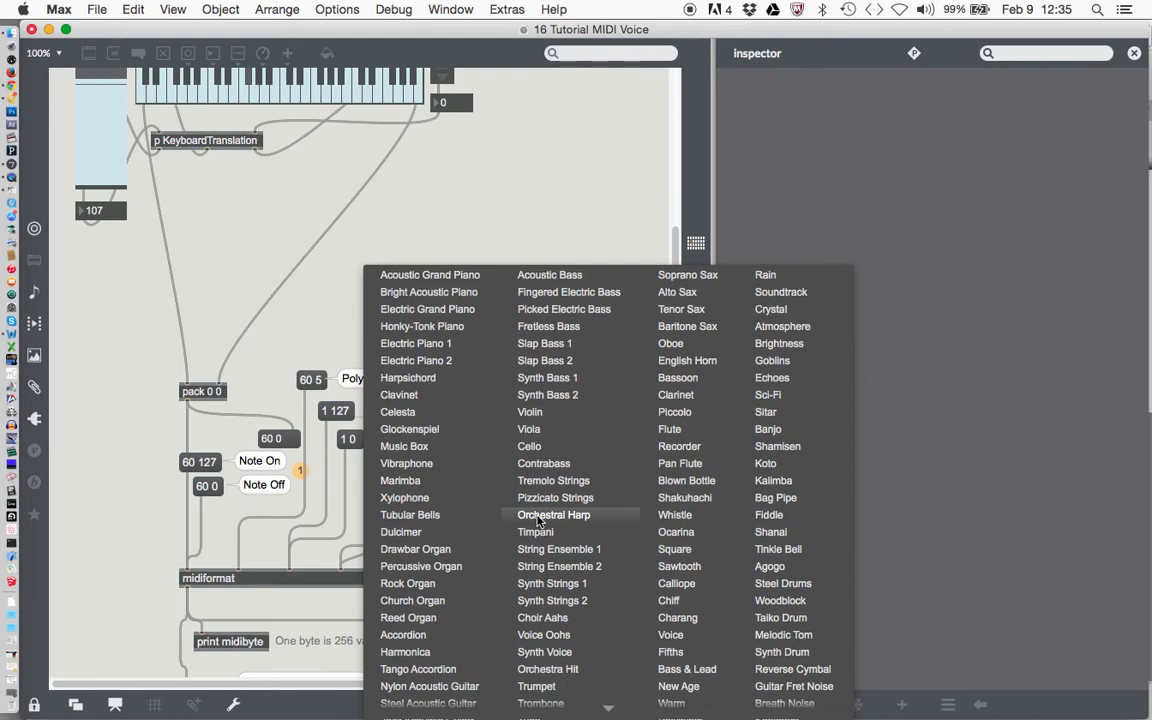
pyautogui.moveTo(548, 446)
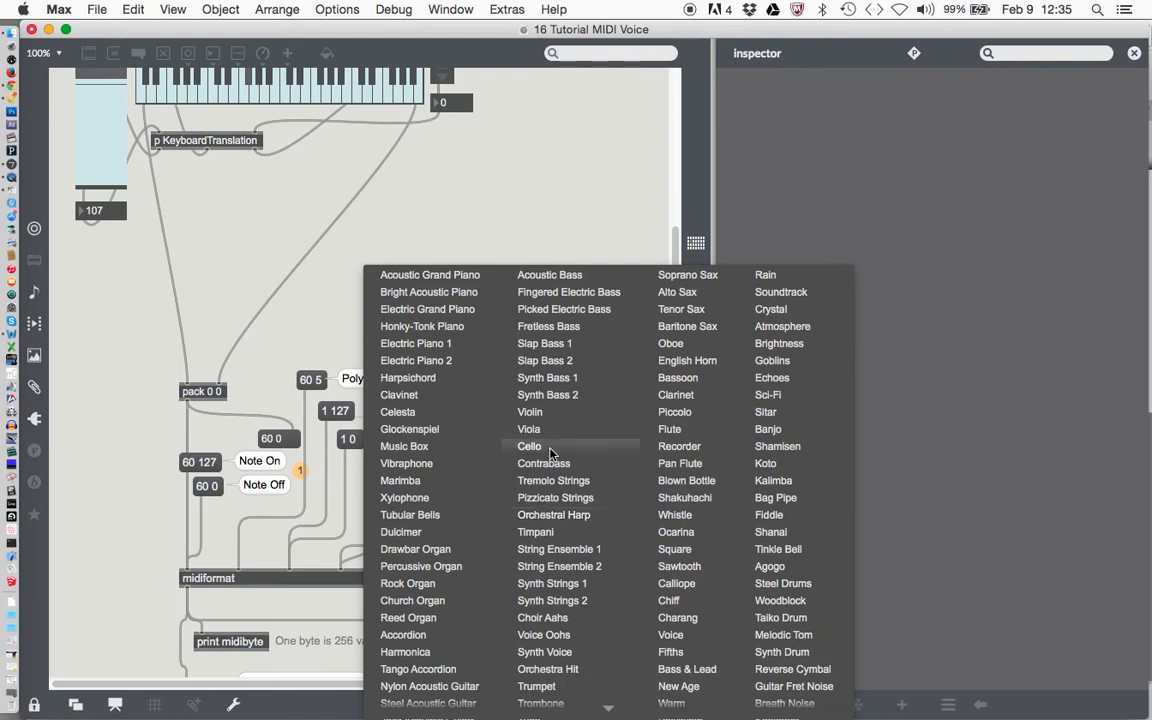
pyautogui.moveTo(530, 412)
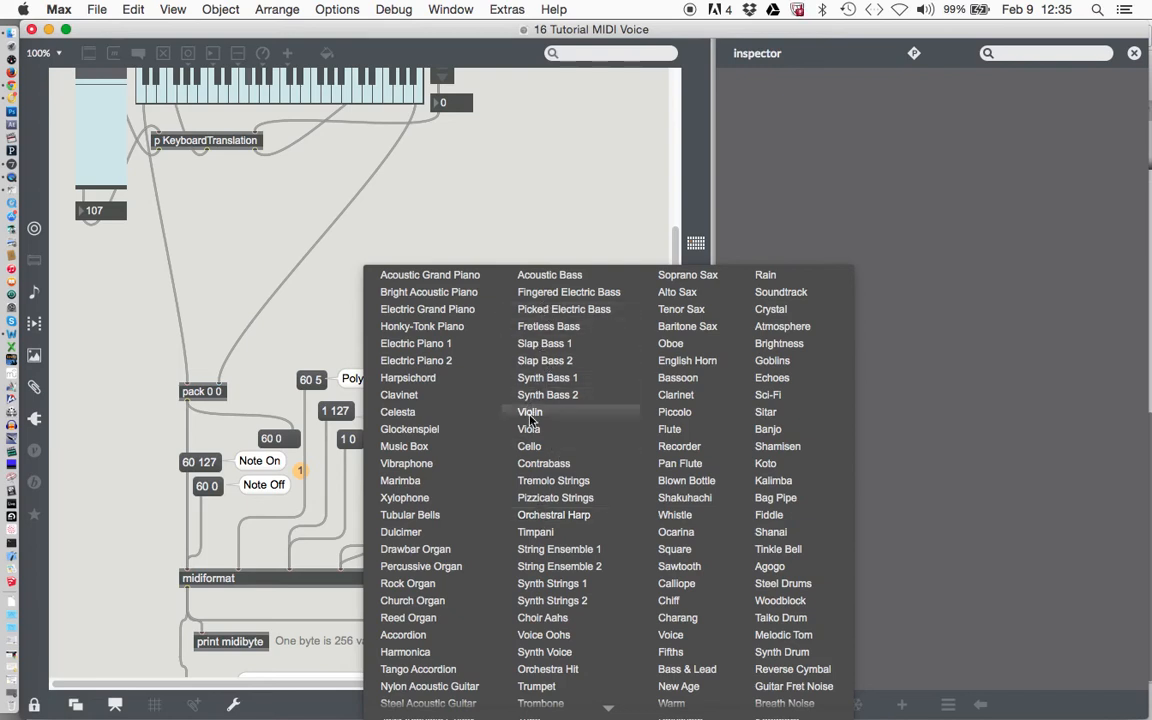
pyautogui.moveTo(544, 464)
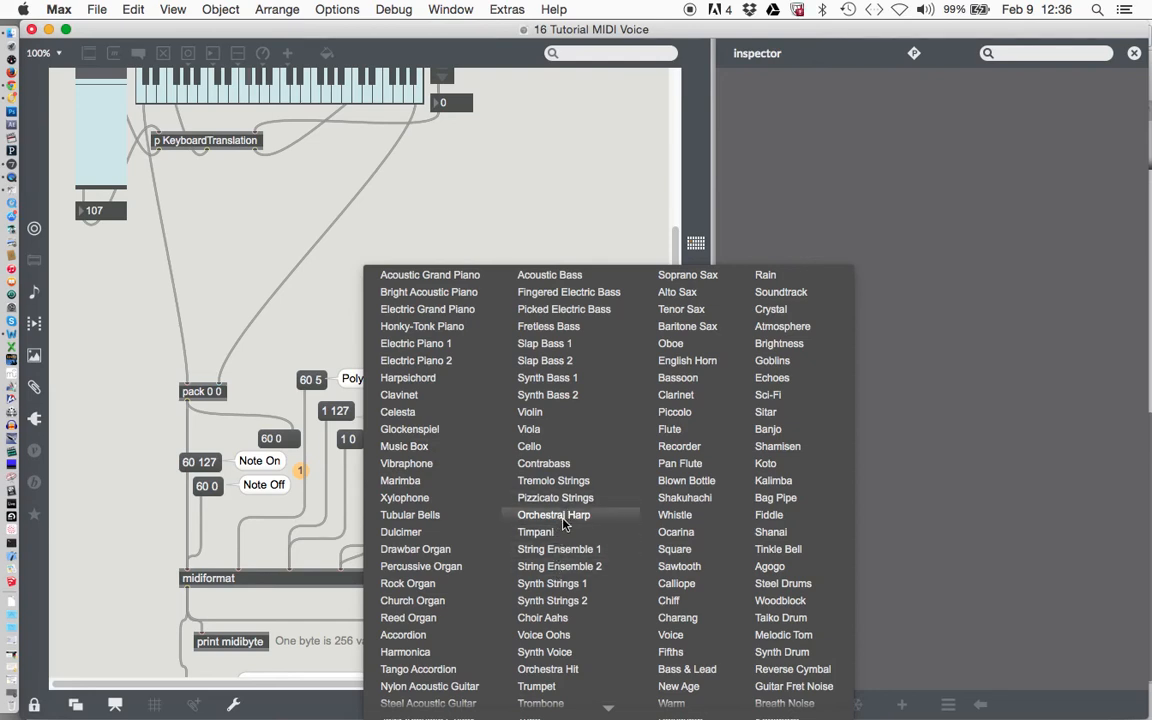
pyautogui.moveTo(558, 532)
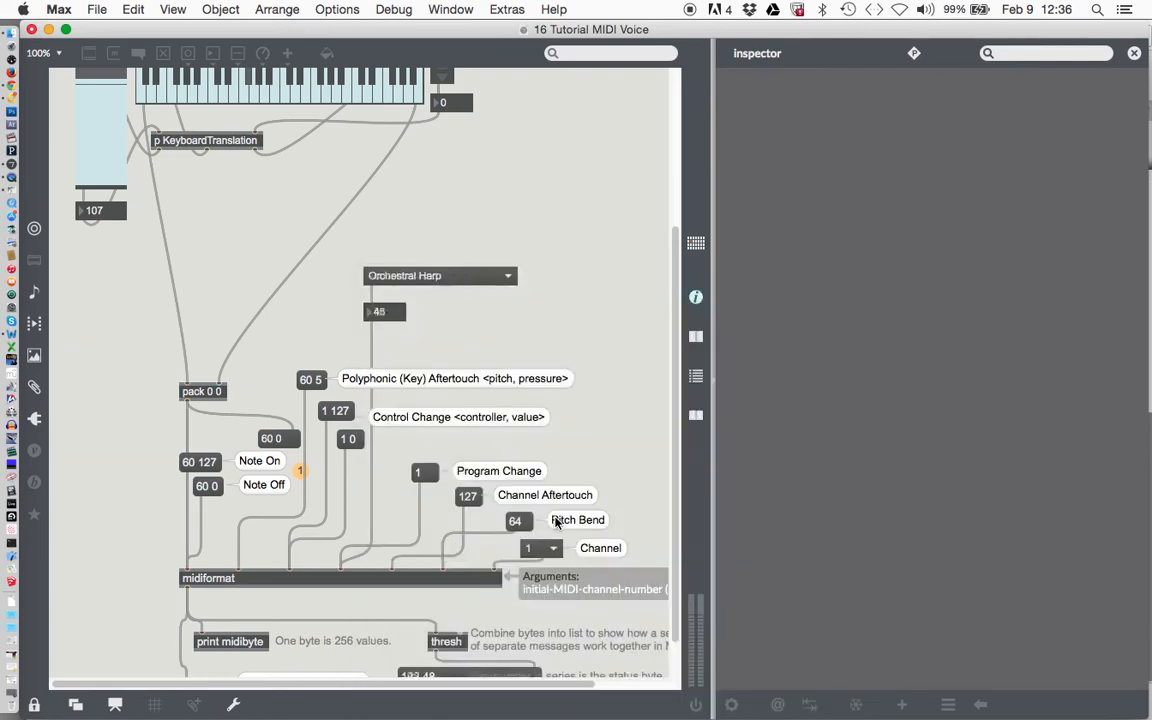
pyautogui.click(380, 312)
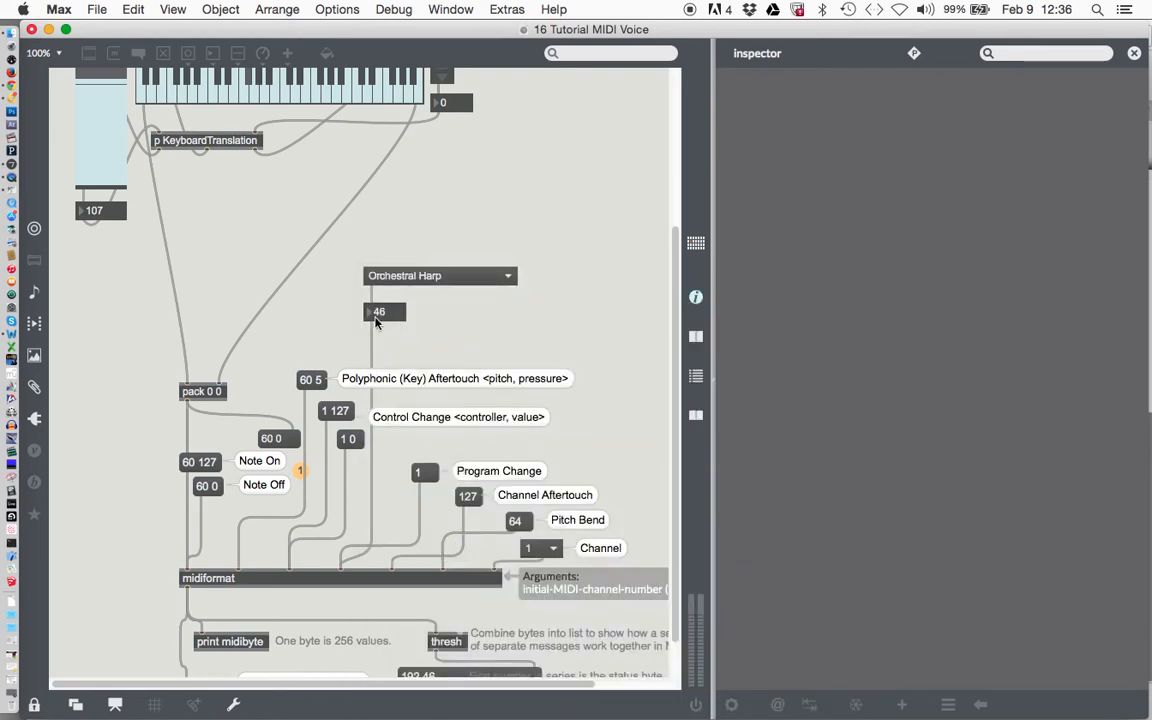
pyautogui.moveTo(418, 322)
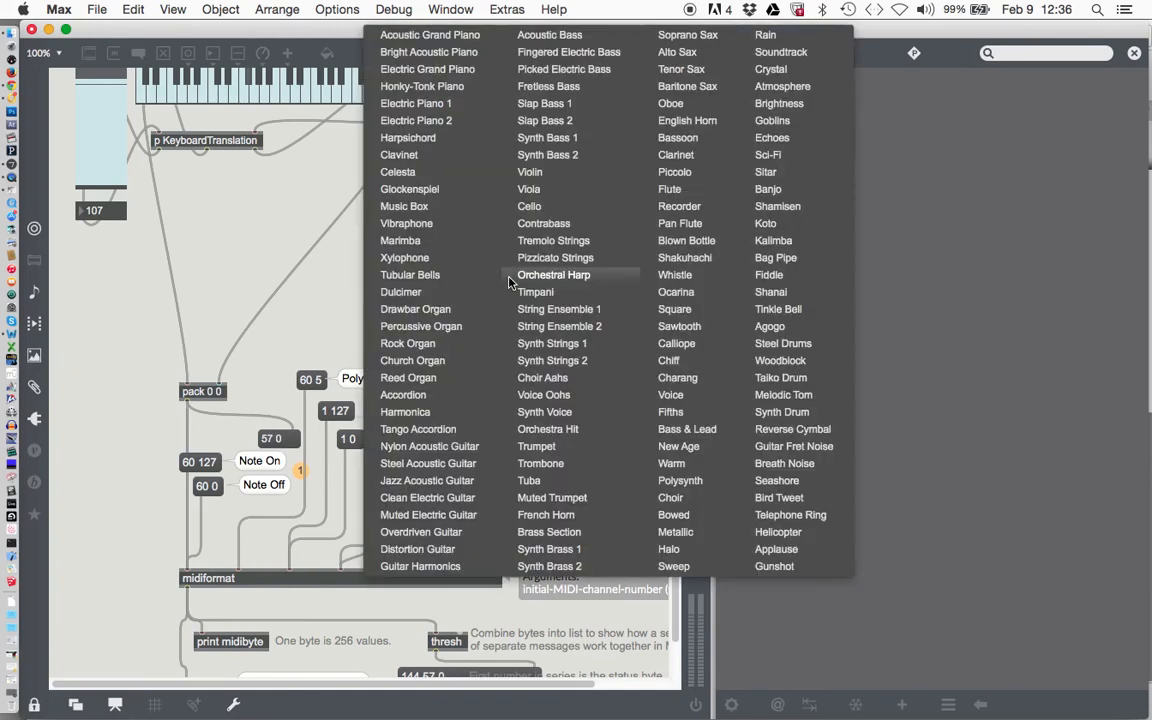
pyautogui.moveTo(536, 292)
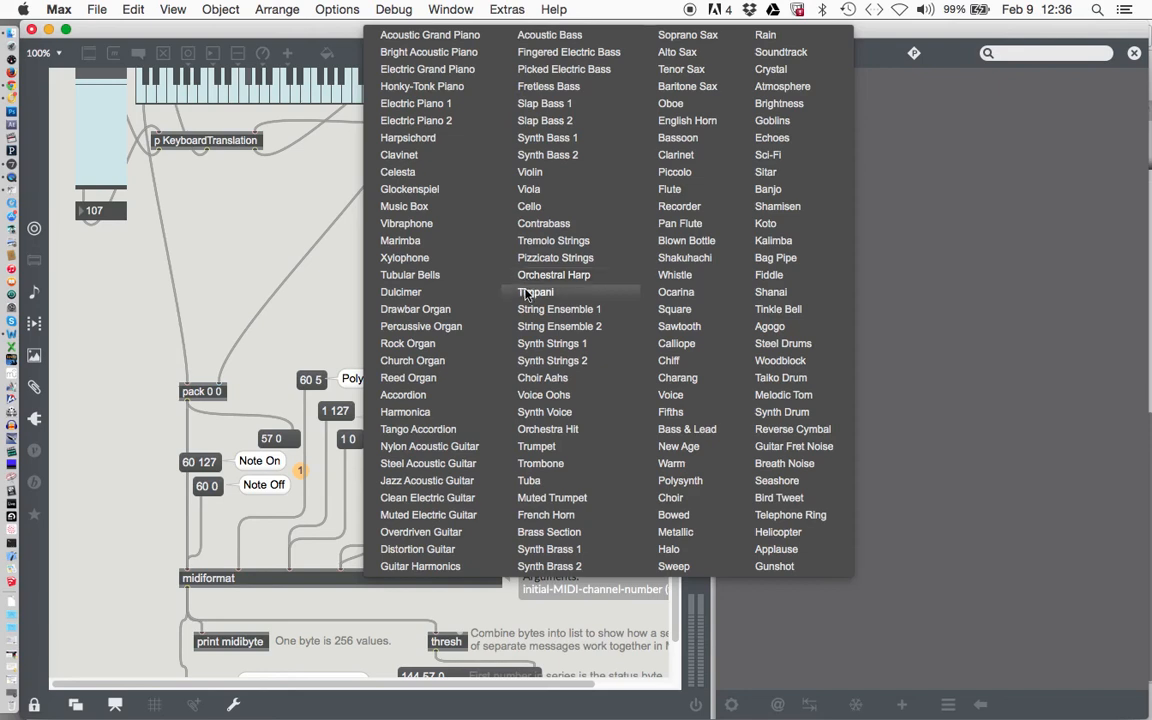
pyautogui.click(536, 292)
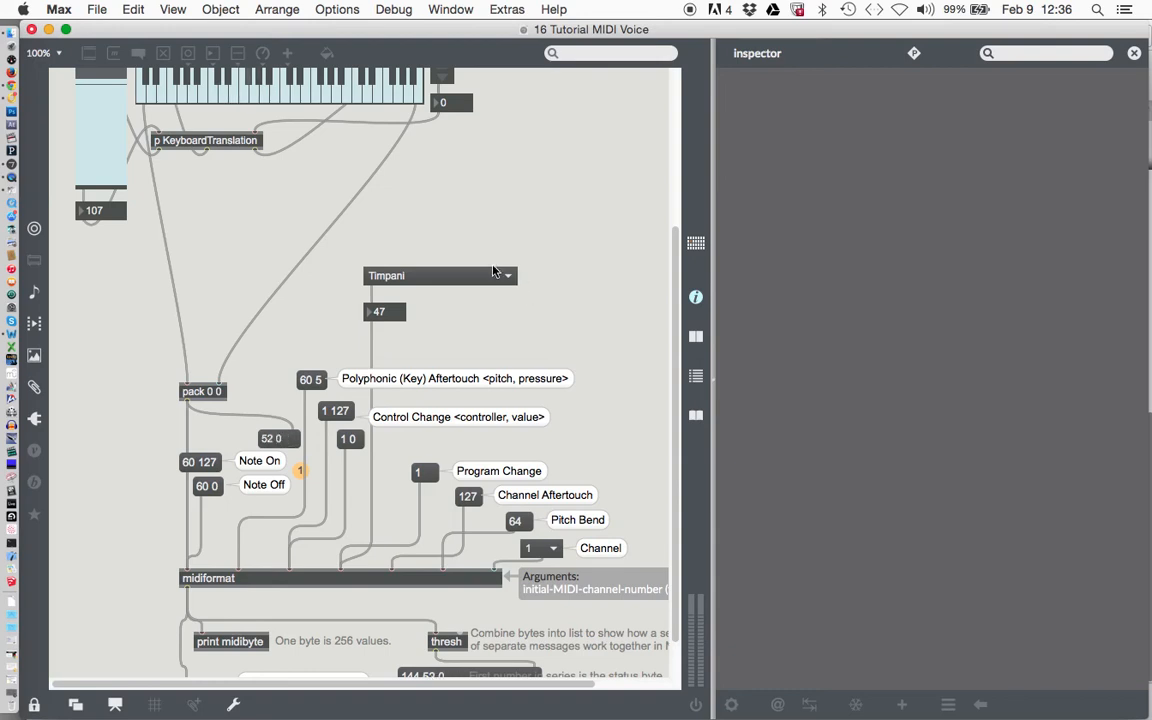
pyautogui.moveTo(412, 290)
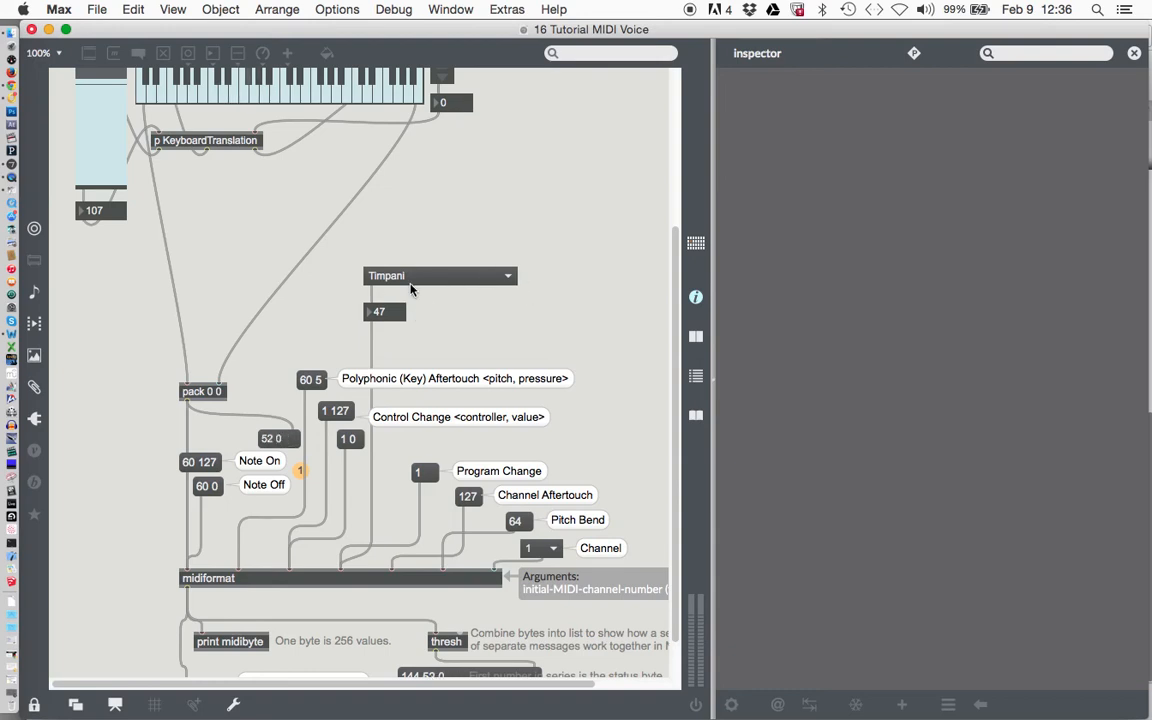
pyautogui.moveTo(376, 304)
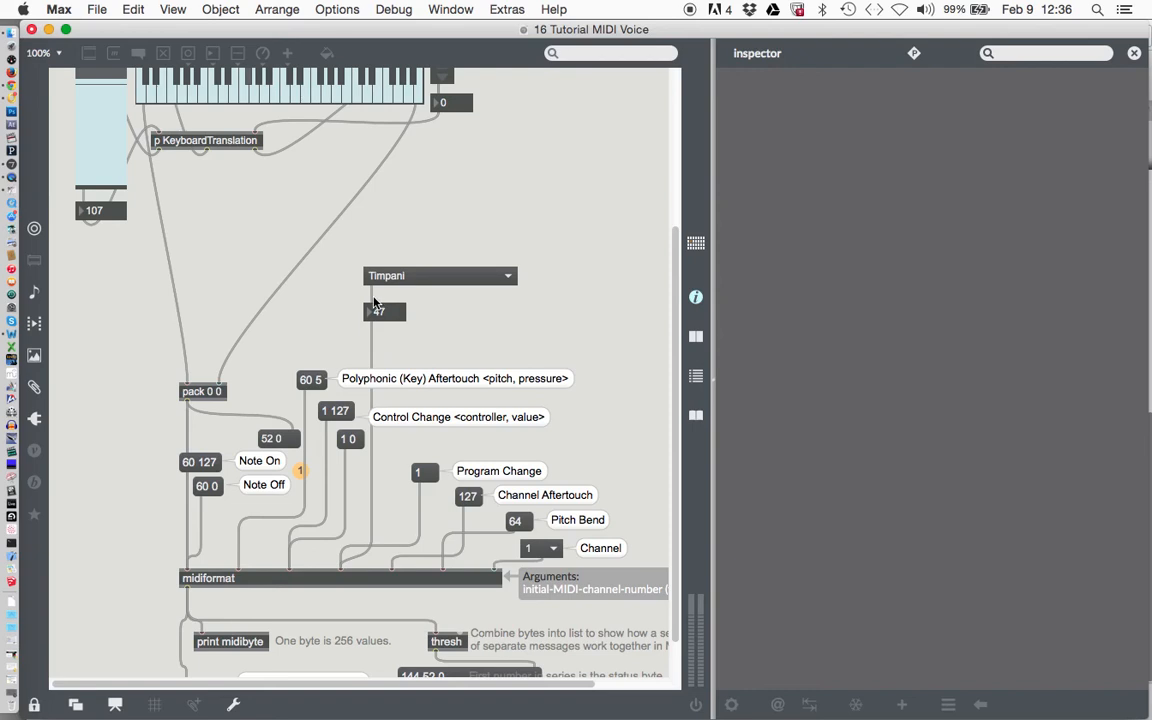
pyautogui.moveTo(364, 318)
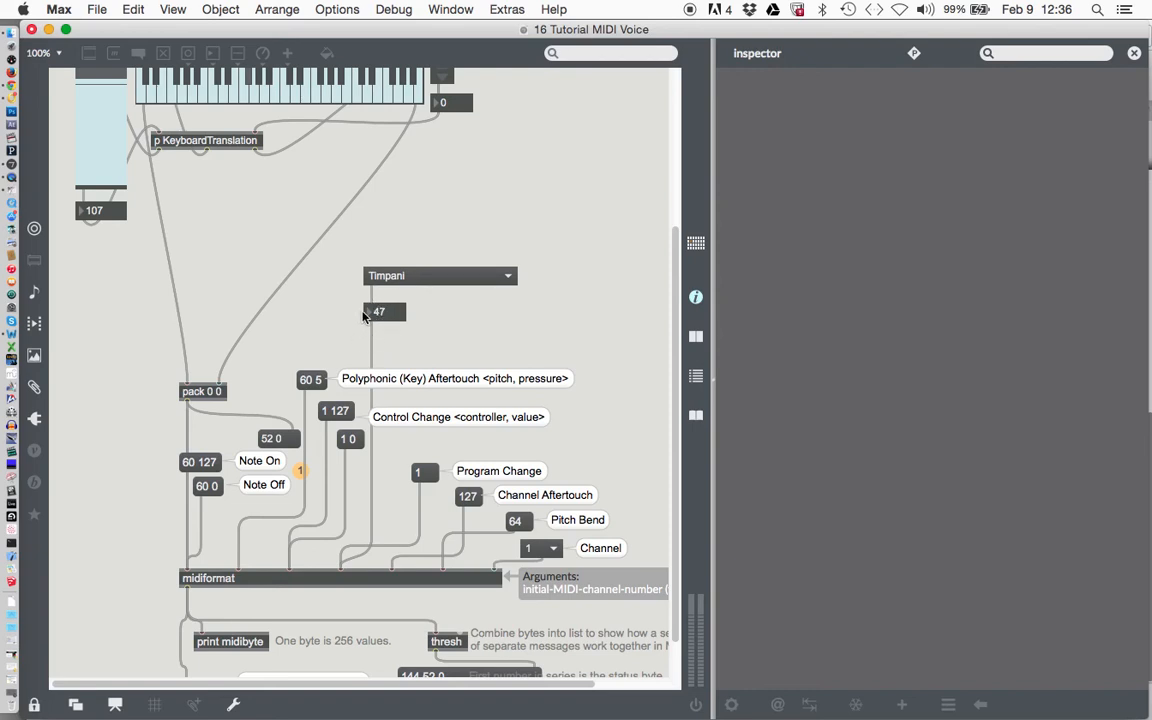
pyautogui.moveTo(416, 318)
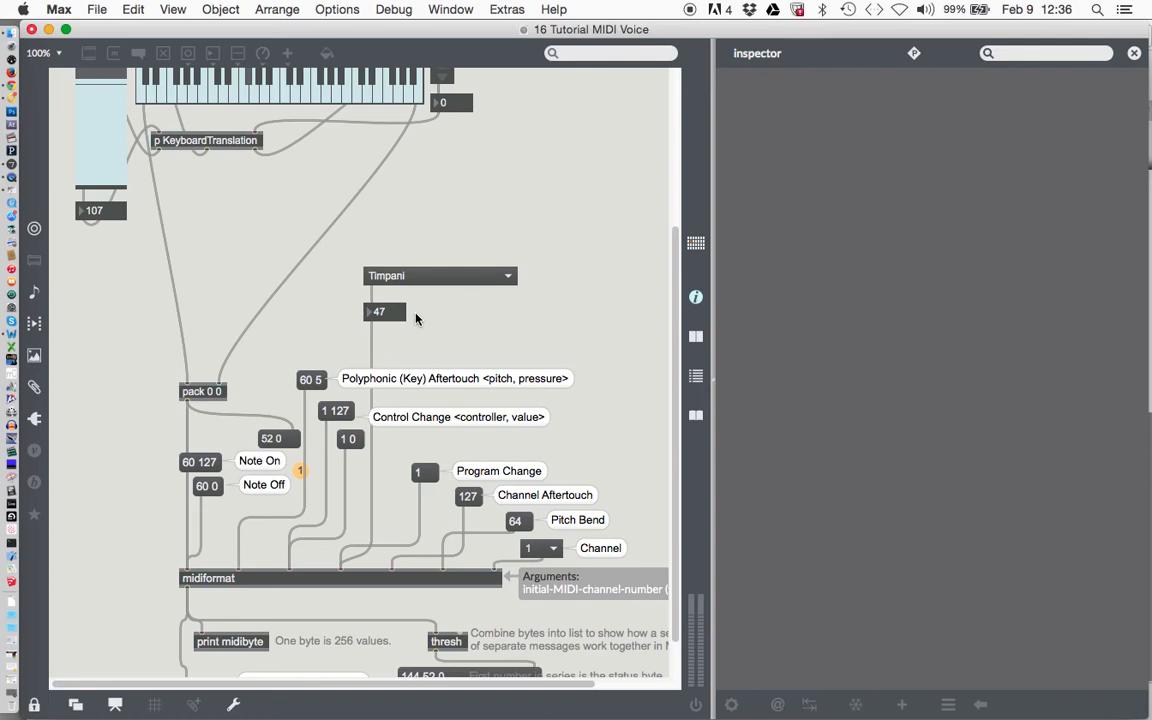
pyautogui.moveTo(404, 298)
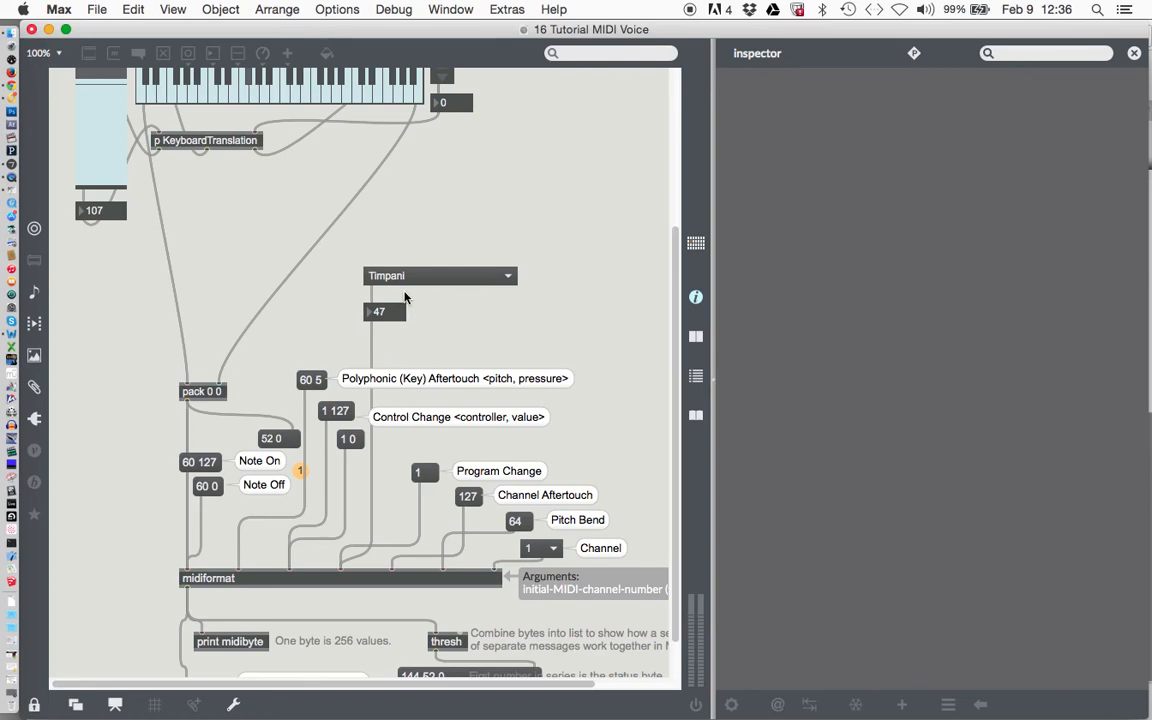
pyautogui.moveTo(424, 284)
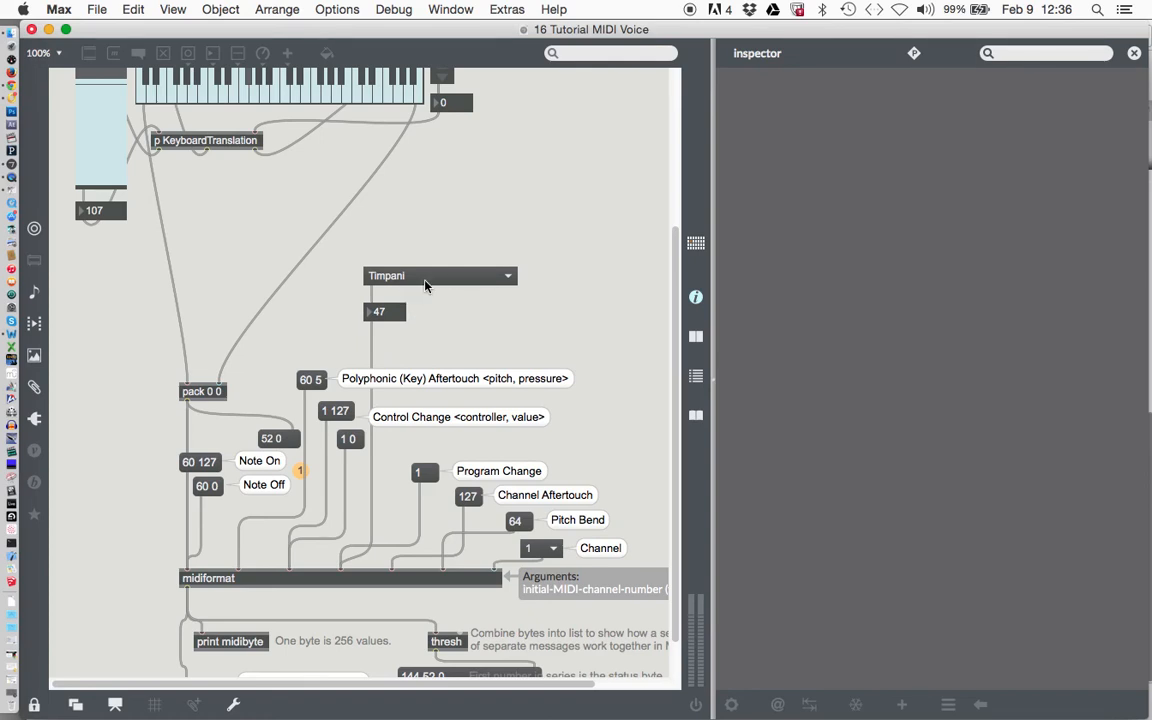
pyautogui.moveTo(414, 344)
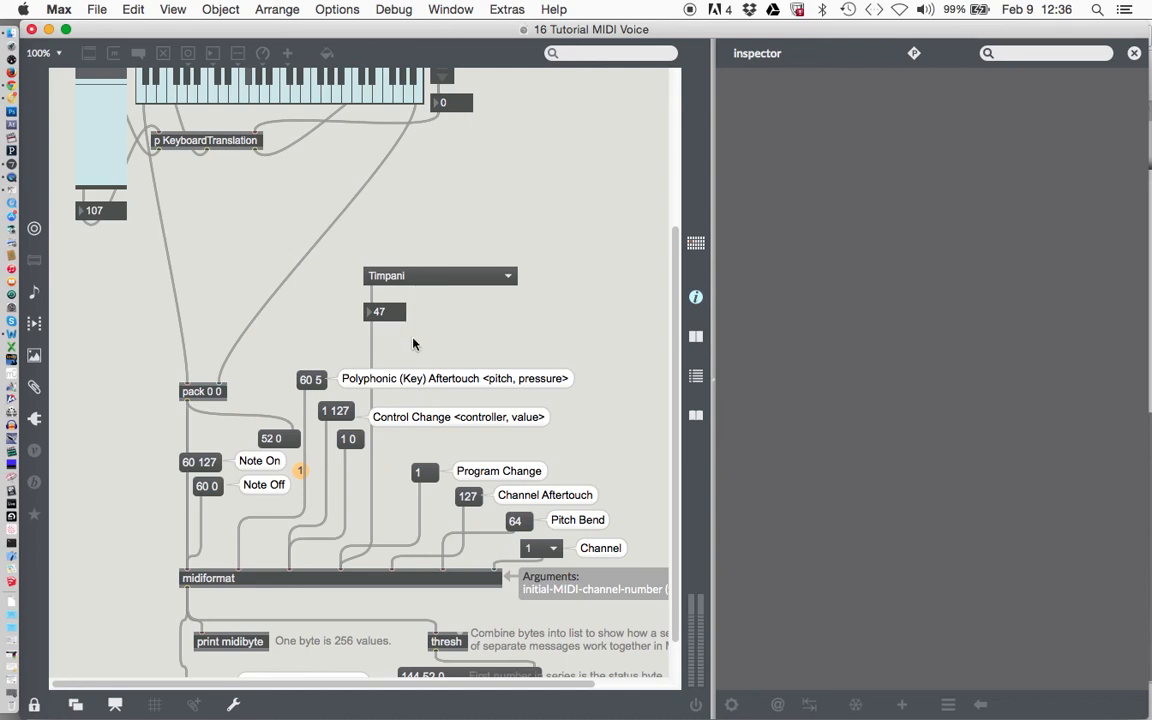
pyautogui.moveTo(408, 322)
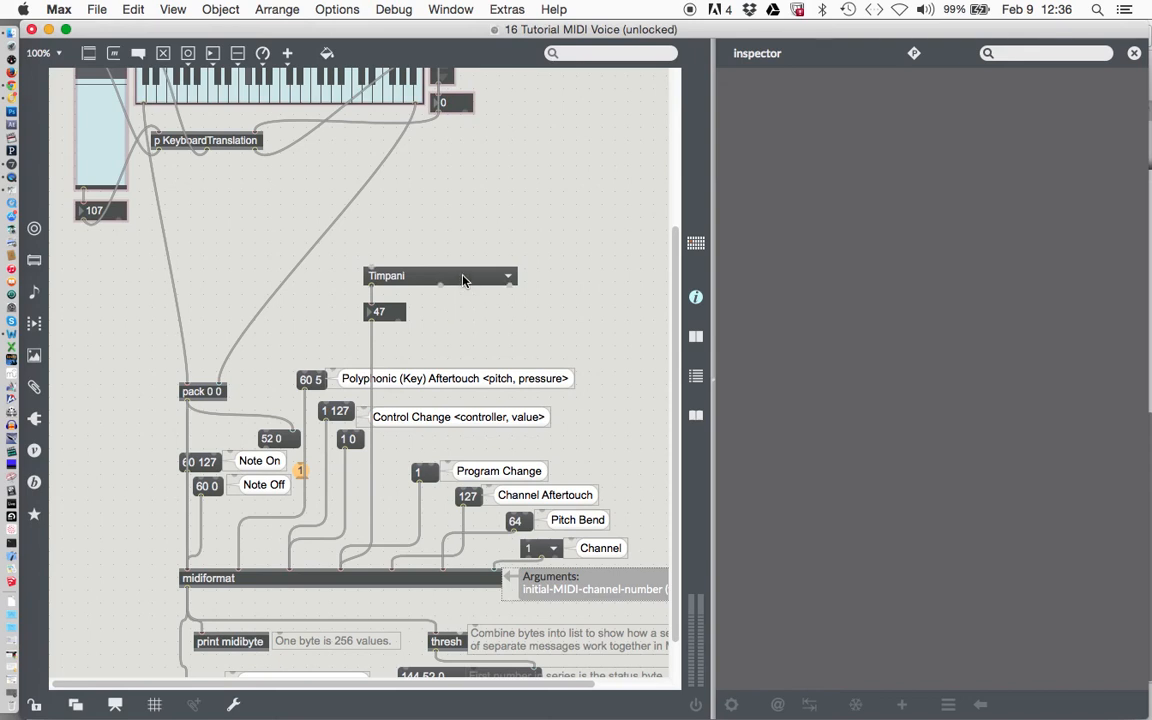
# - Move the Timpani voice menu up beside the p KeyboardTranslation object under the kslider
pyautogui.moveTo(464, 280); pyautogui.dragTo(424, 148)
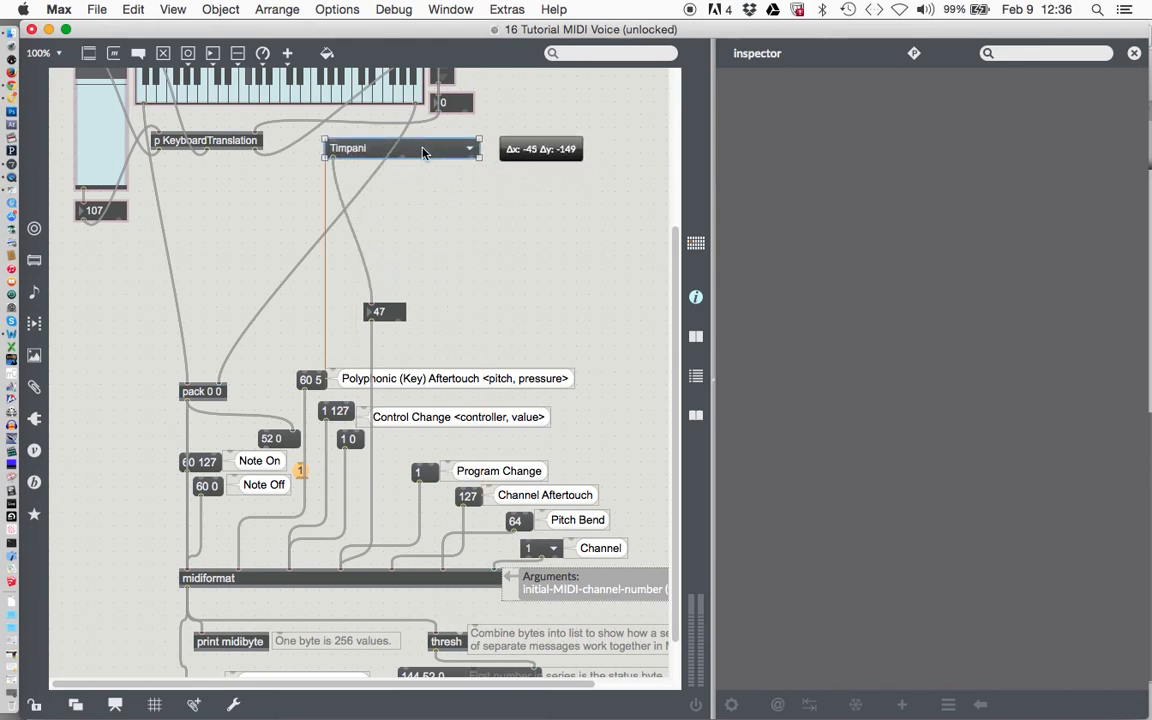
pyautogui.moveTo(400, 148); pyautogui.dragTo(360, 140)
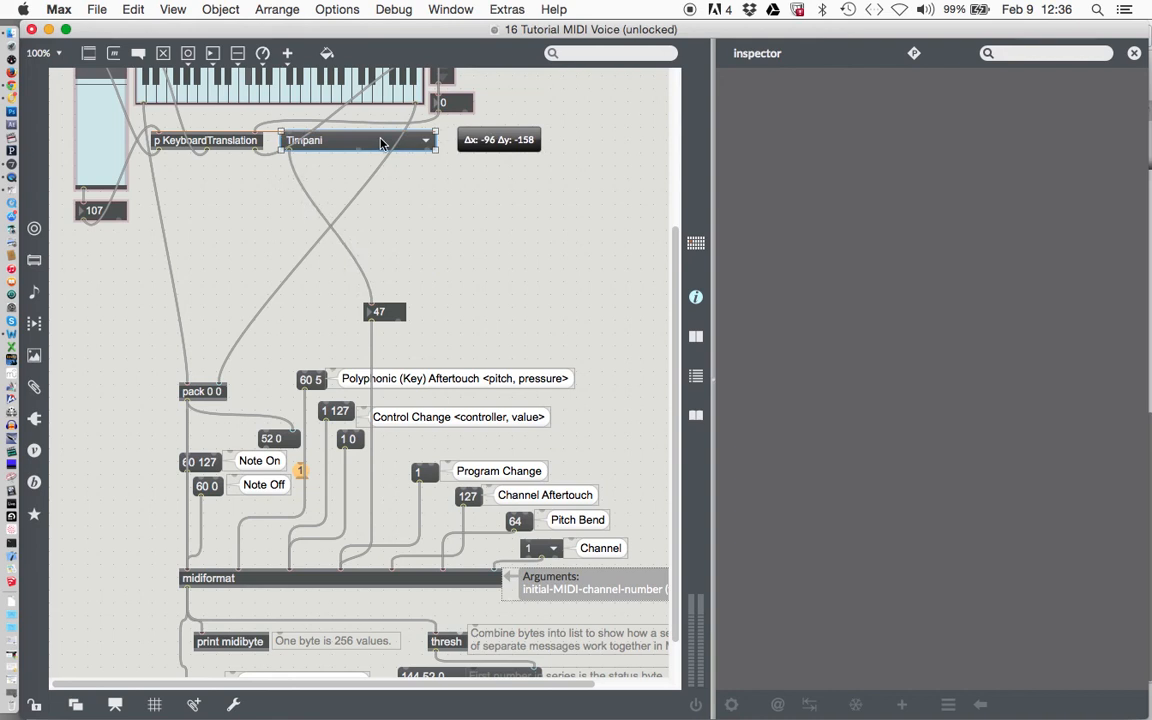
pyautogui.click(356, 140)
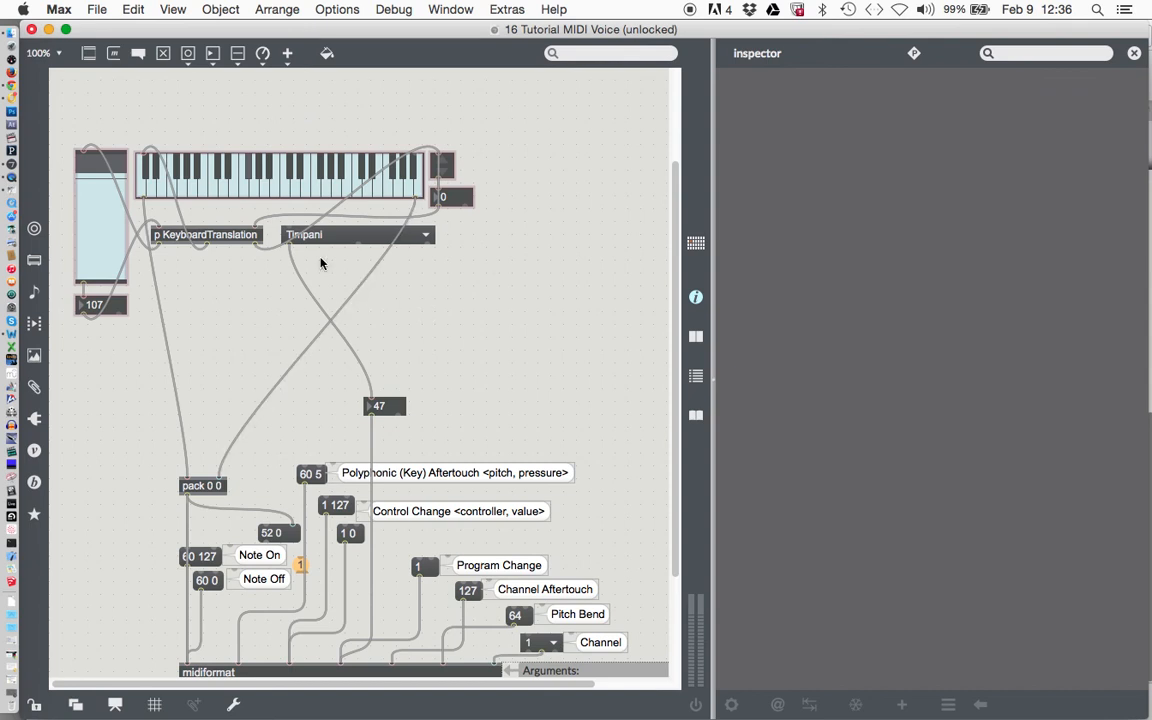
pyautogui.moveTo(442, 278)
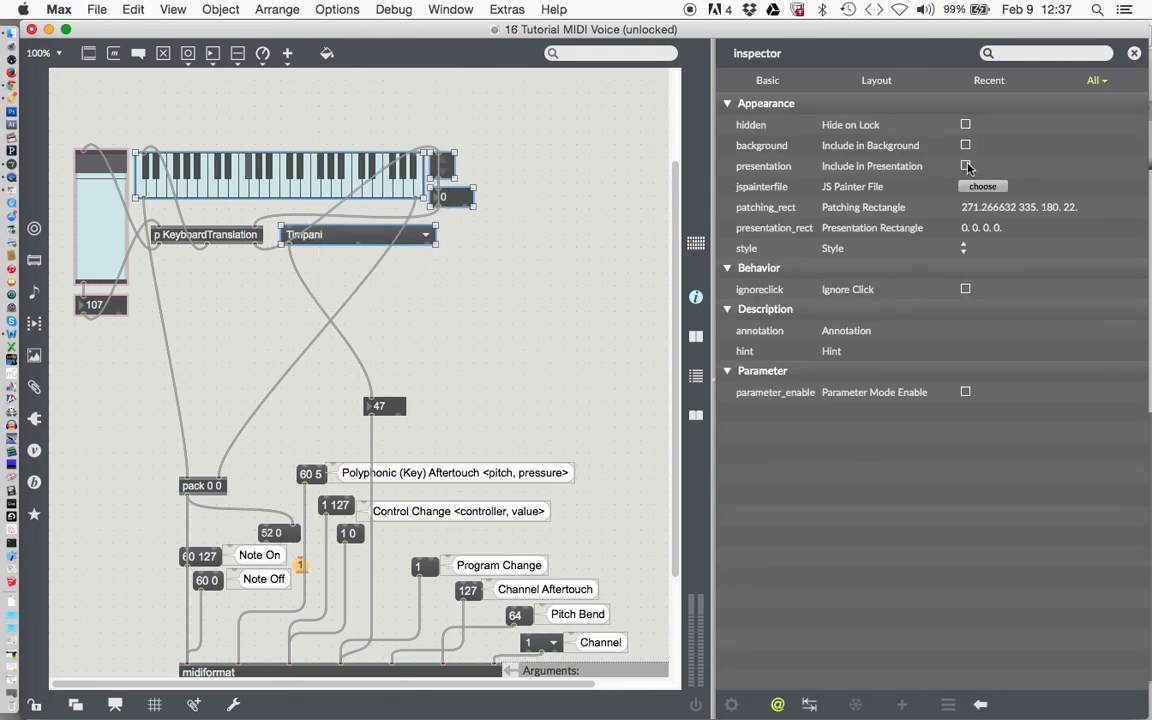
# - Tick 'Include in Presentation' for the voice menu in the Inspector
pyautogui.click(964, 166)
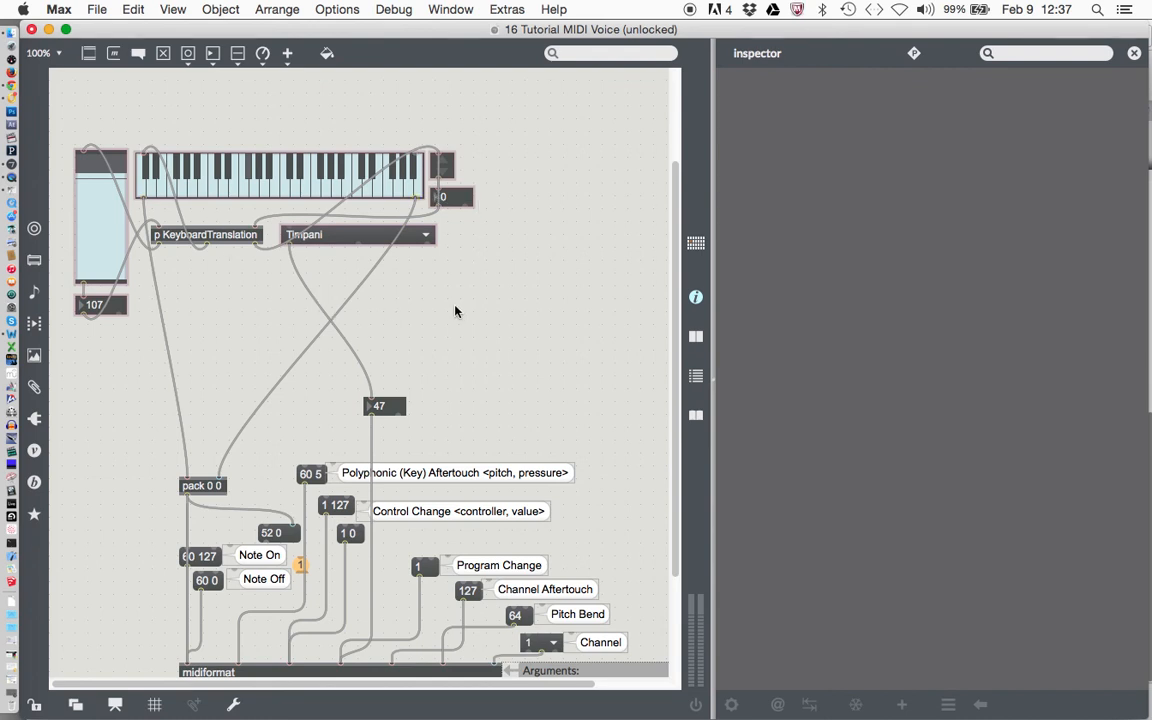
pyautogui.moveTo(424, 290)
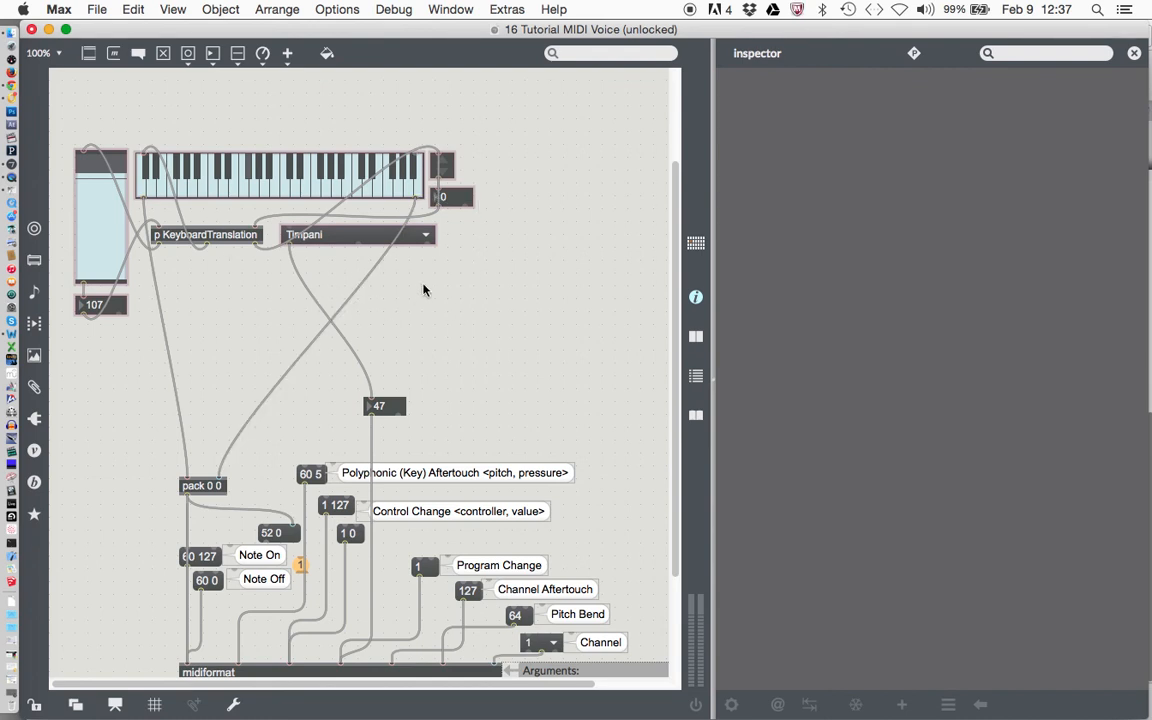
pyautogui.moveTo(456, 280)
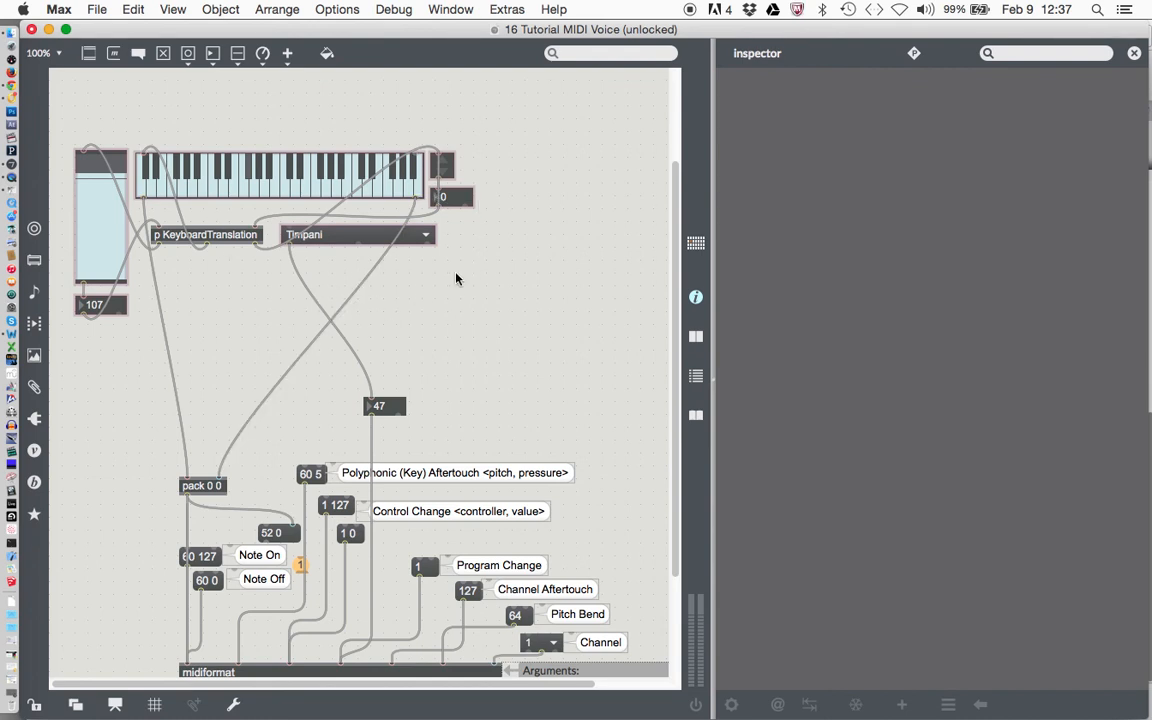
pyautogui.moveTo(136, 146)
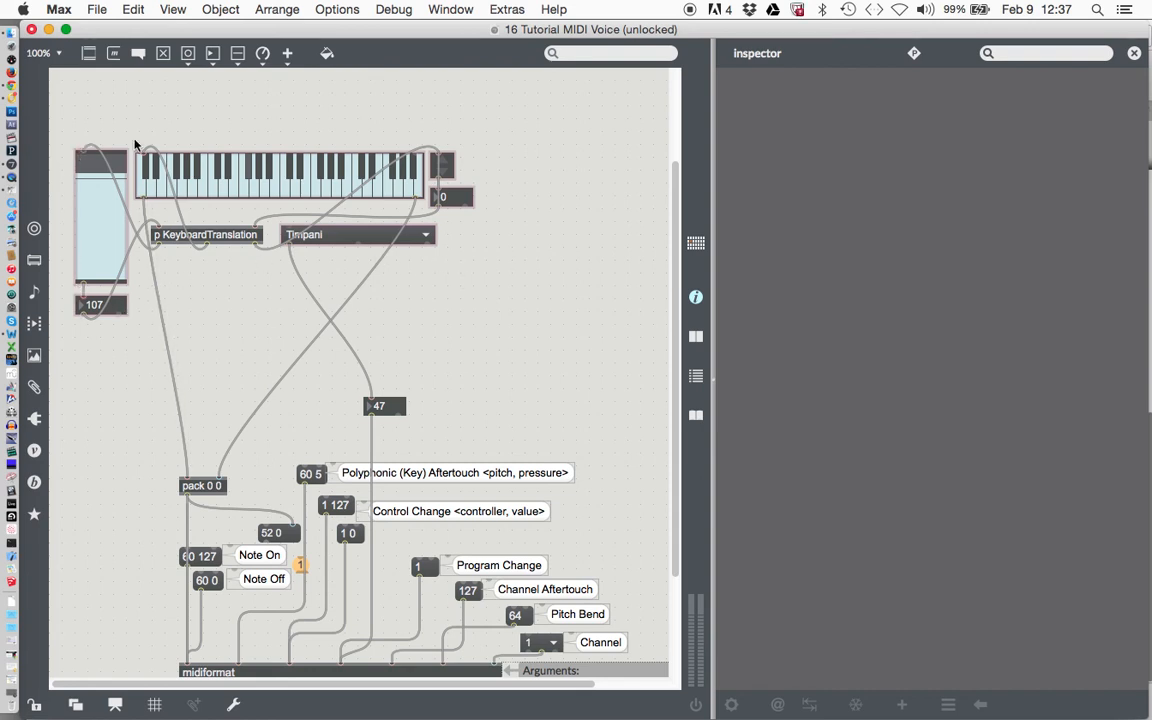
pyautogui.moveTo(80, 328)
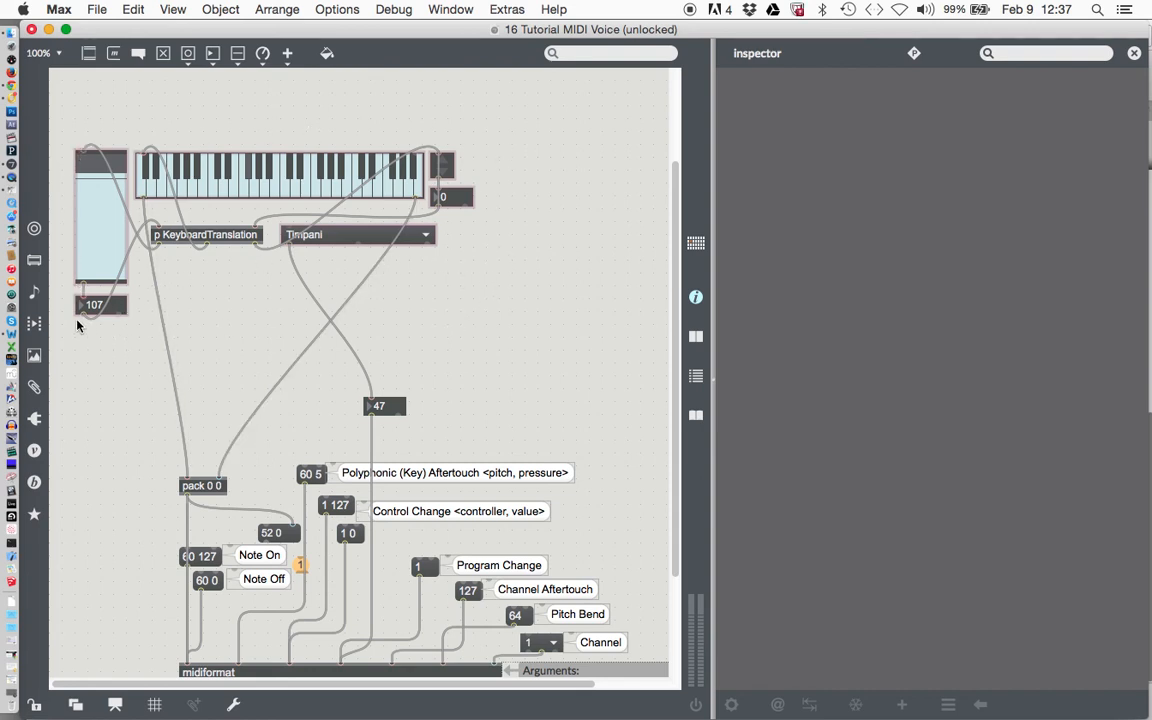
pyautogui.moveTo(490, 194)
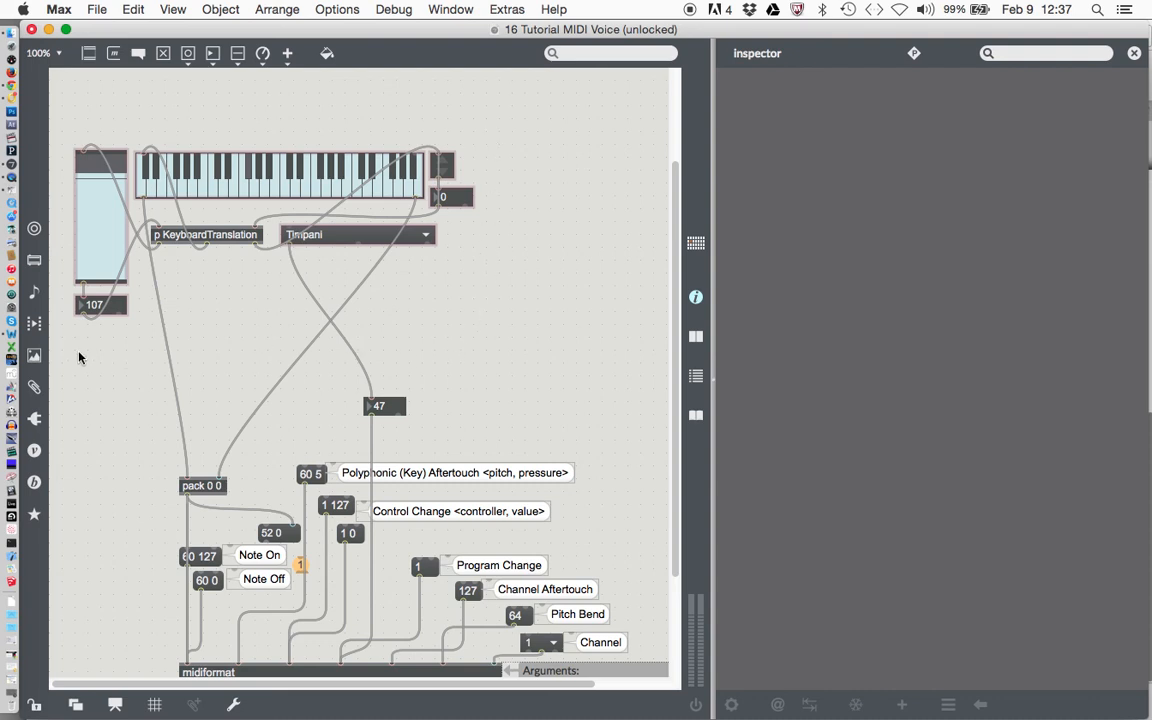
pyautogui.moveTo(532, 184)
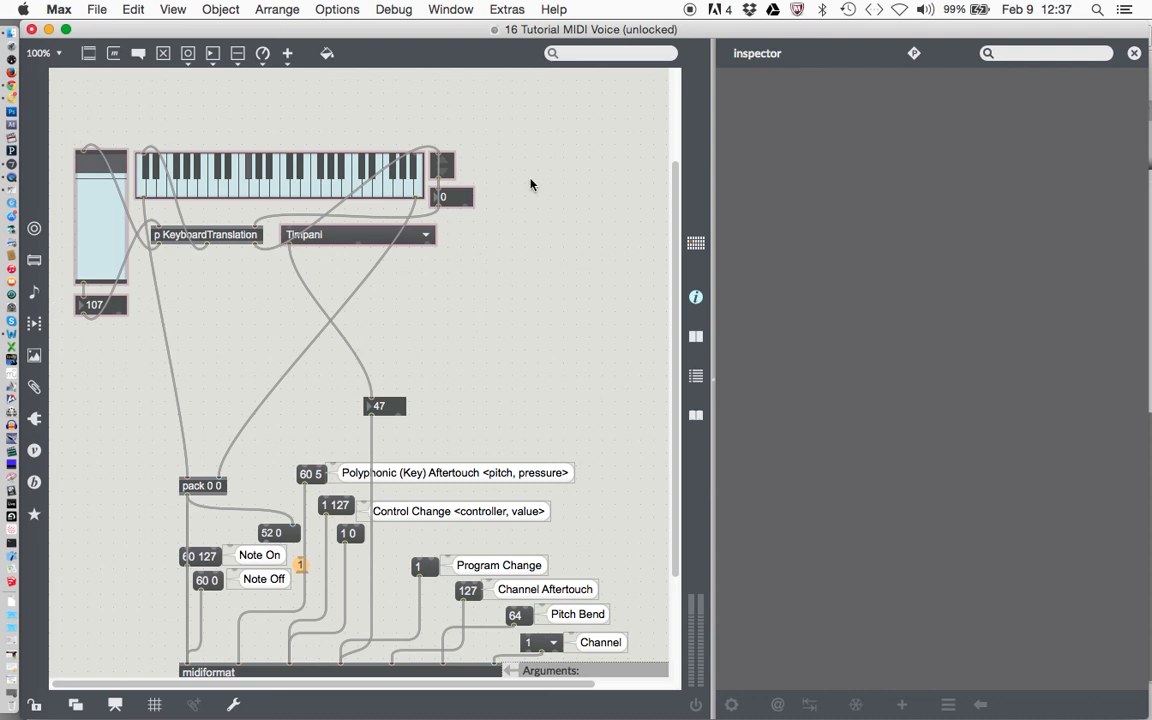
pyautogui.moveTo(228, 308)
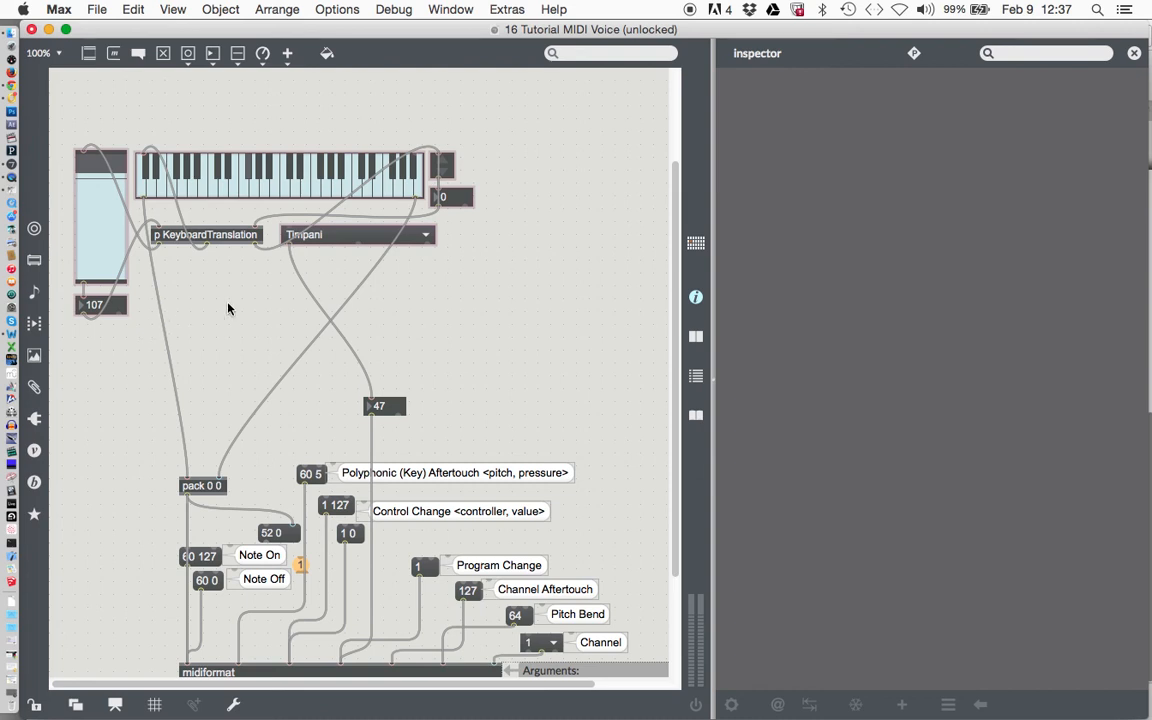
pyautogui.moveTo(246, 312)
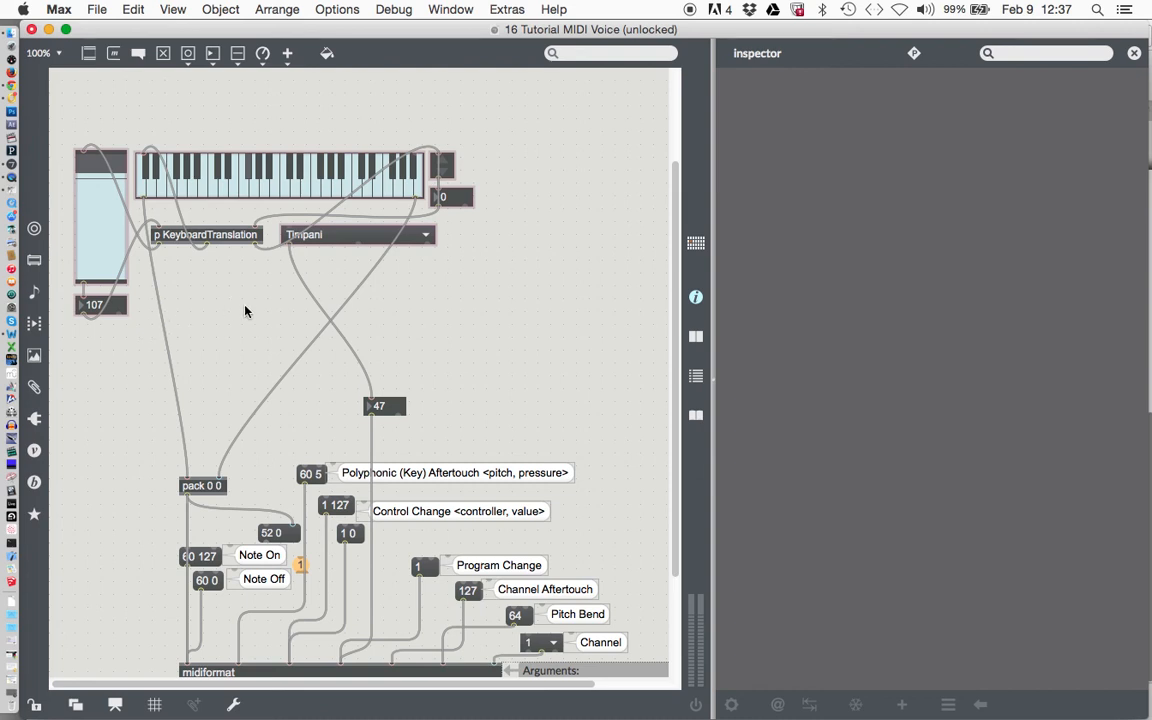
pyautogui.moveTo(258, 312)
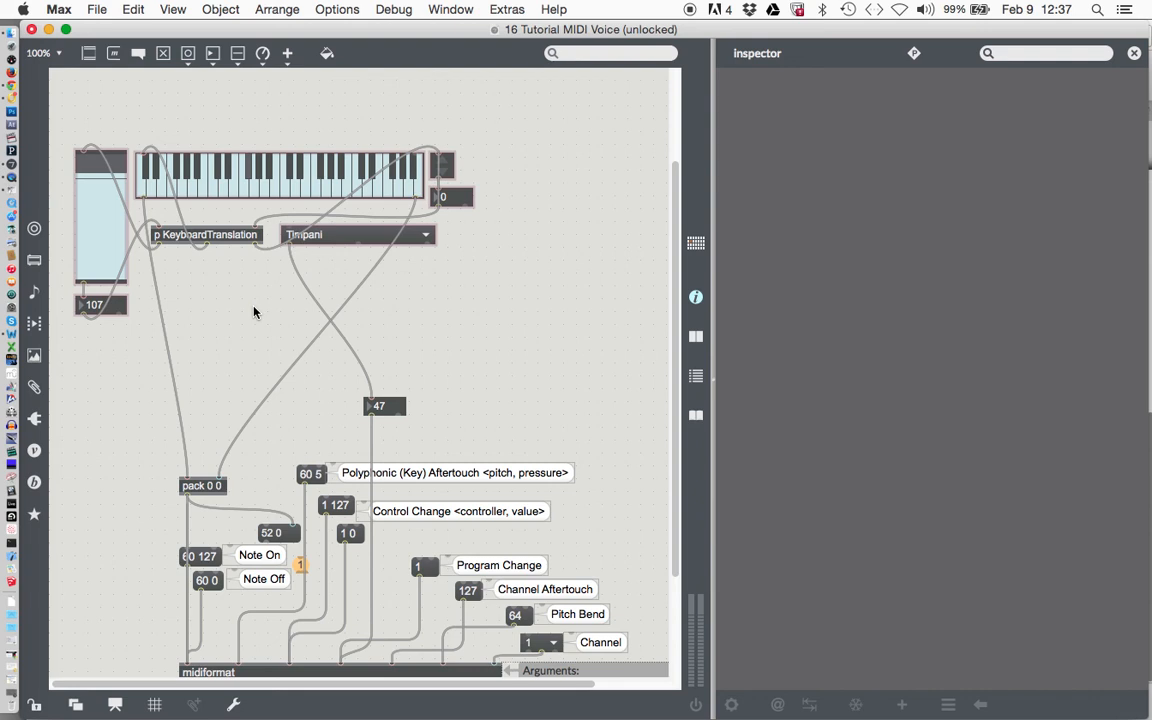
pyautogui.moveTo(440, 252)
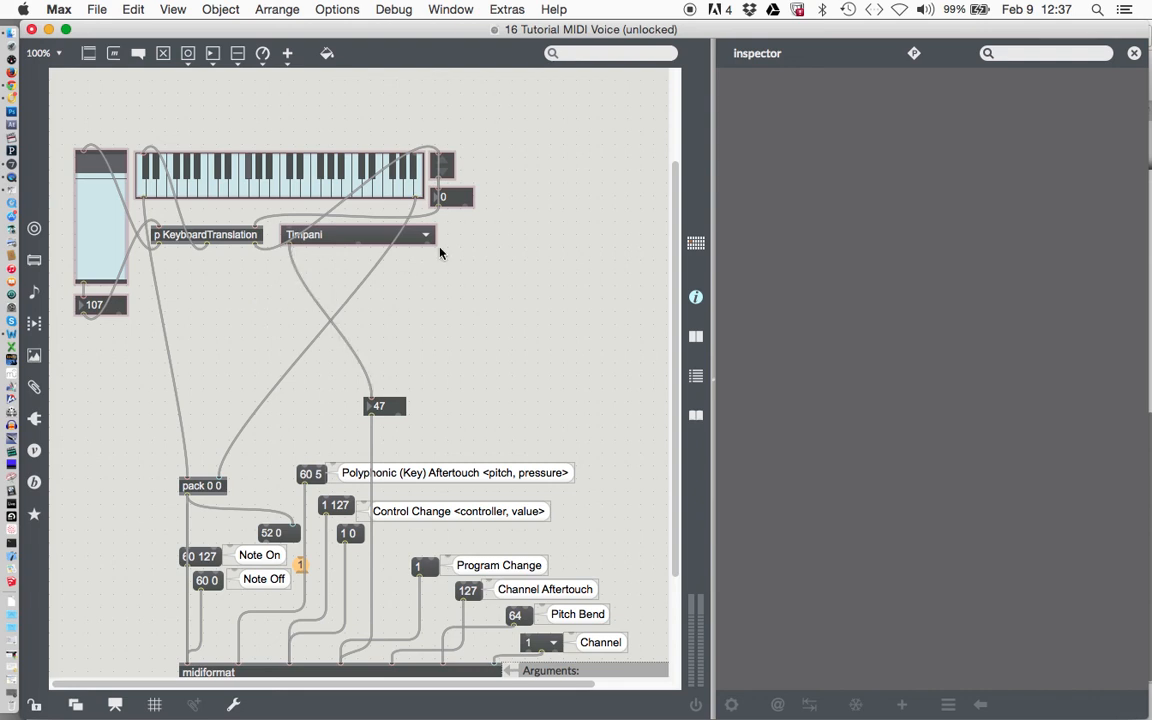
pyautogui.moveTo(690, 14)
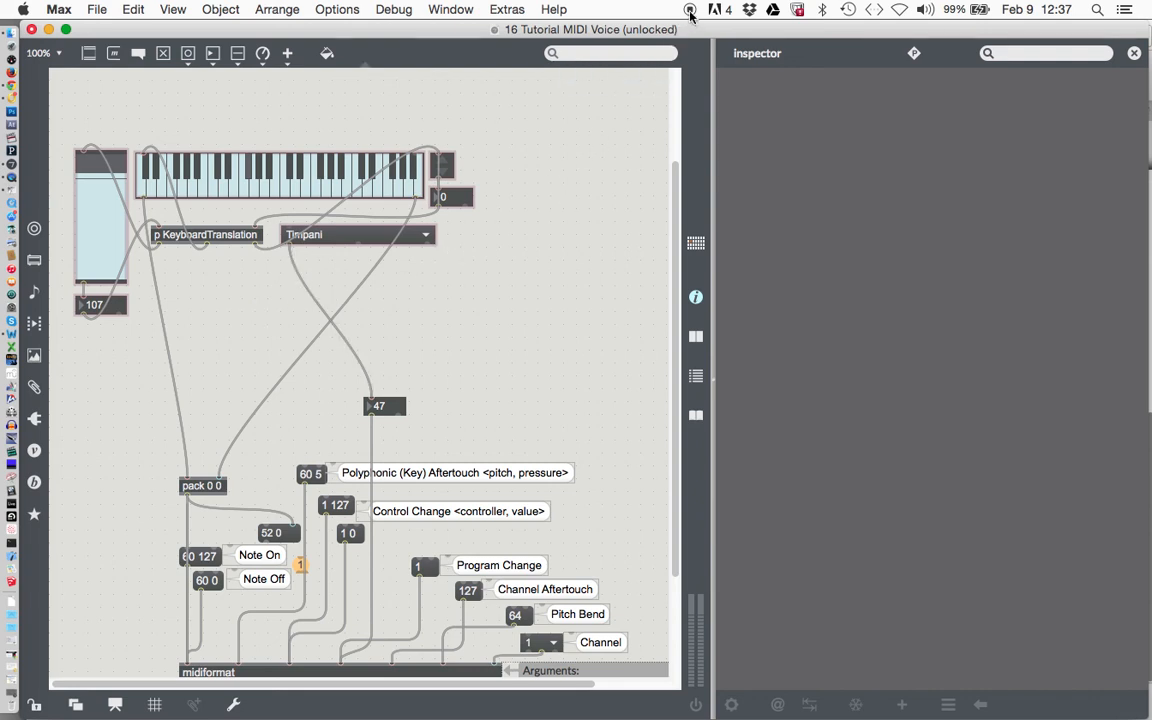